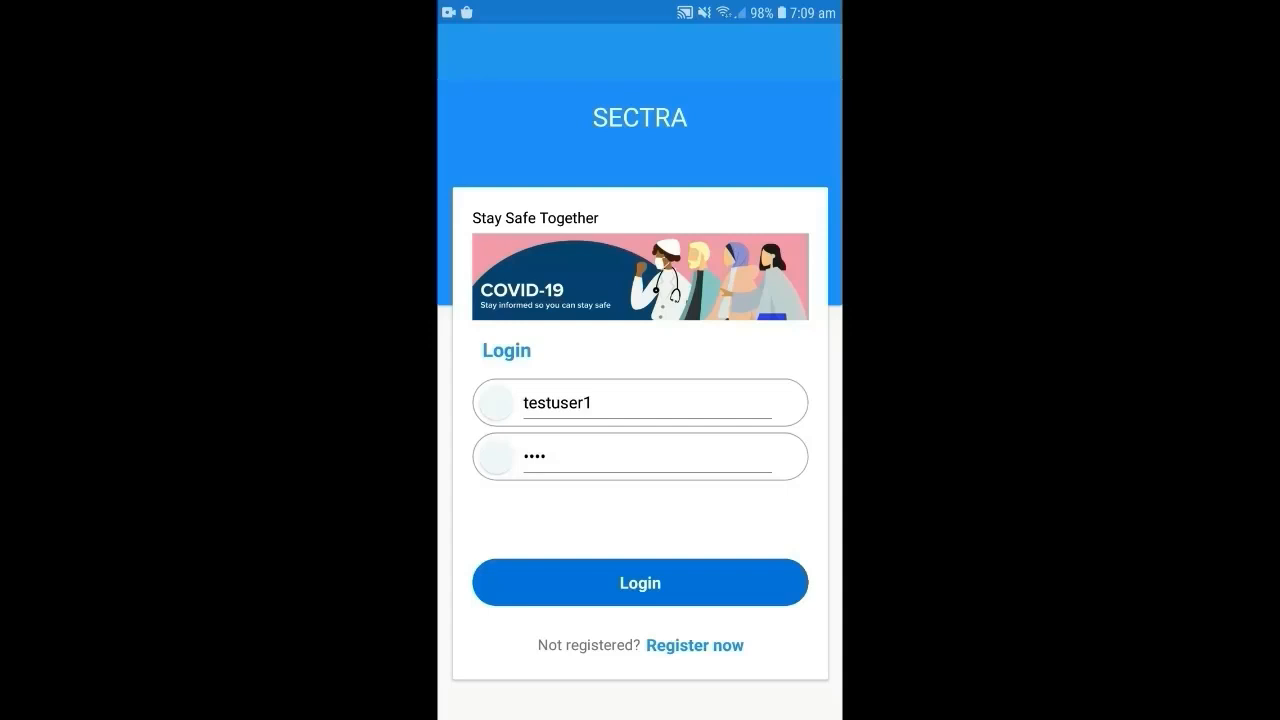
- Sign in as testuser1 and move through Status and Start Scan to the Upload code page
{"action": "left_click", "coordinate": [639, 582]}
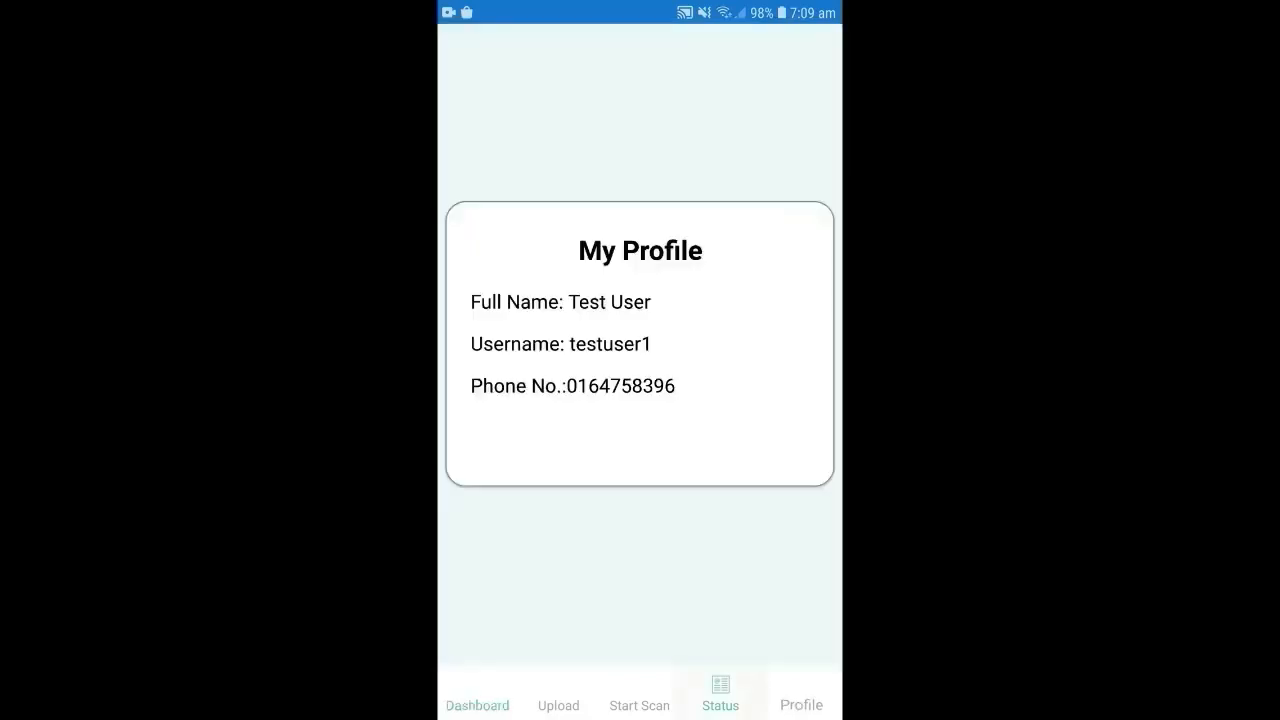
{"action": "left_click", "coordinate": [720, 693]}
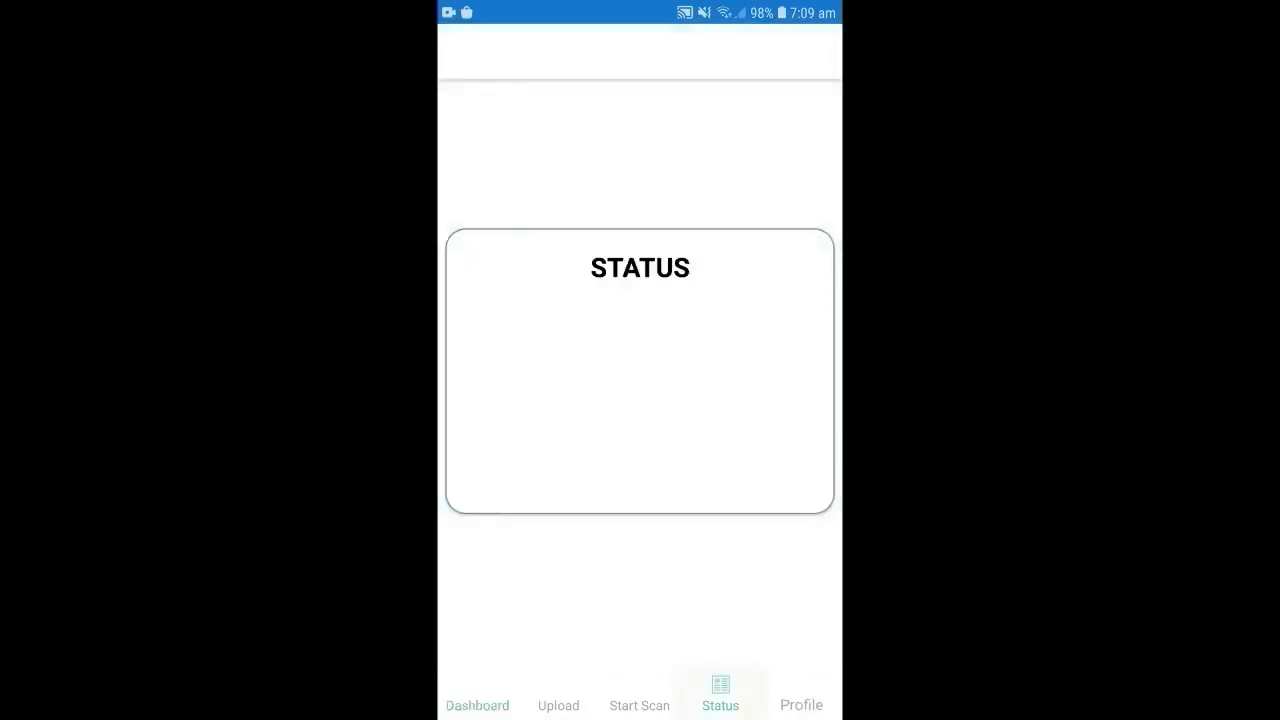
{"action": "left_click", "coordinate": [639, 697]}
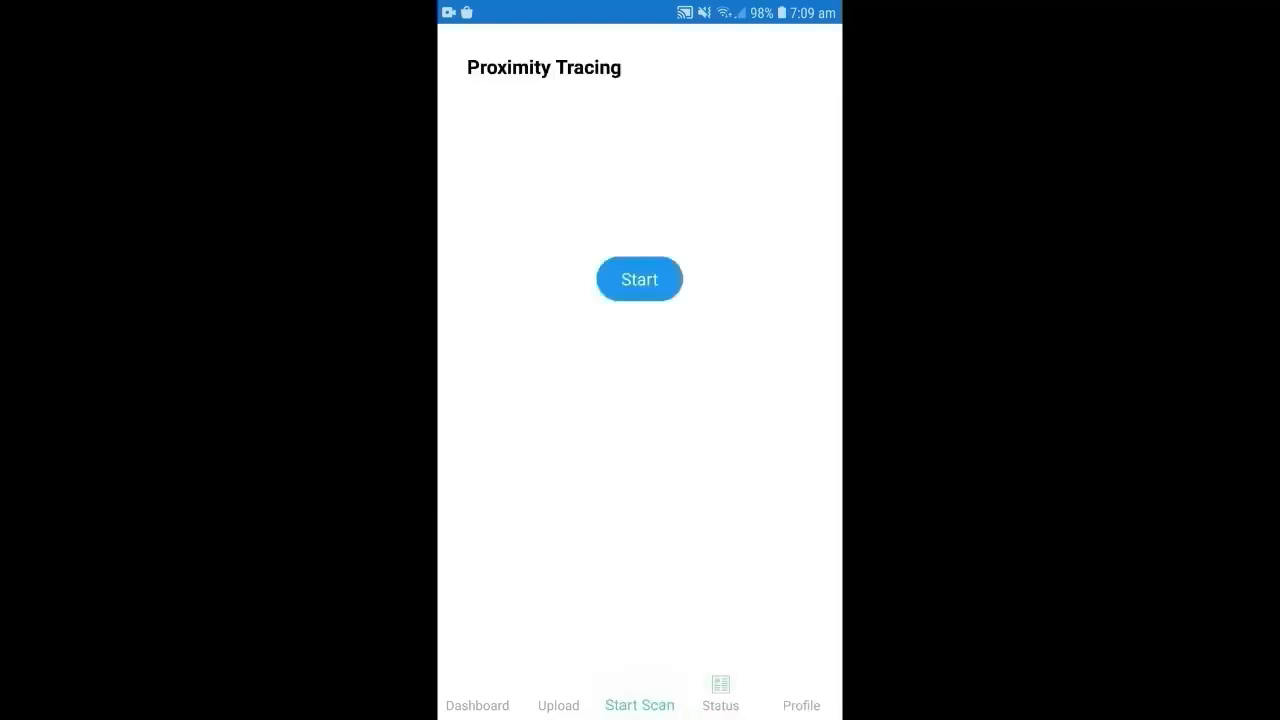
{"action": "left_click", "coordinate": [558, 695]}
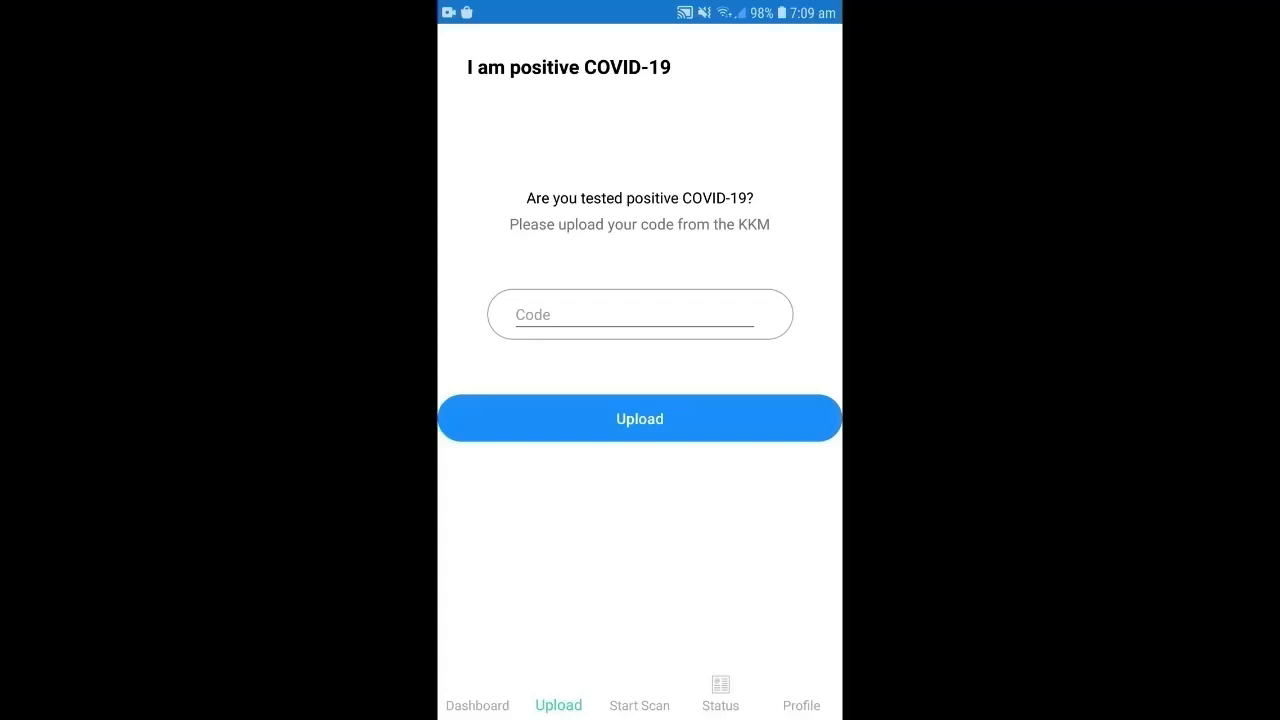
{"action": "left_click", "coordinate": [639, 700]}
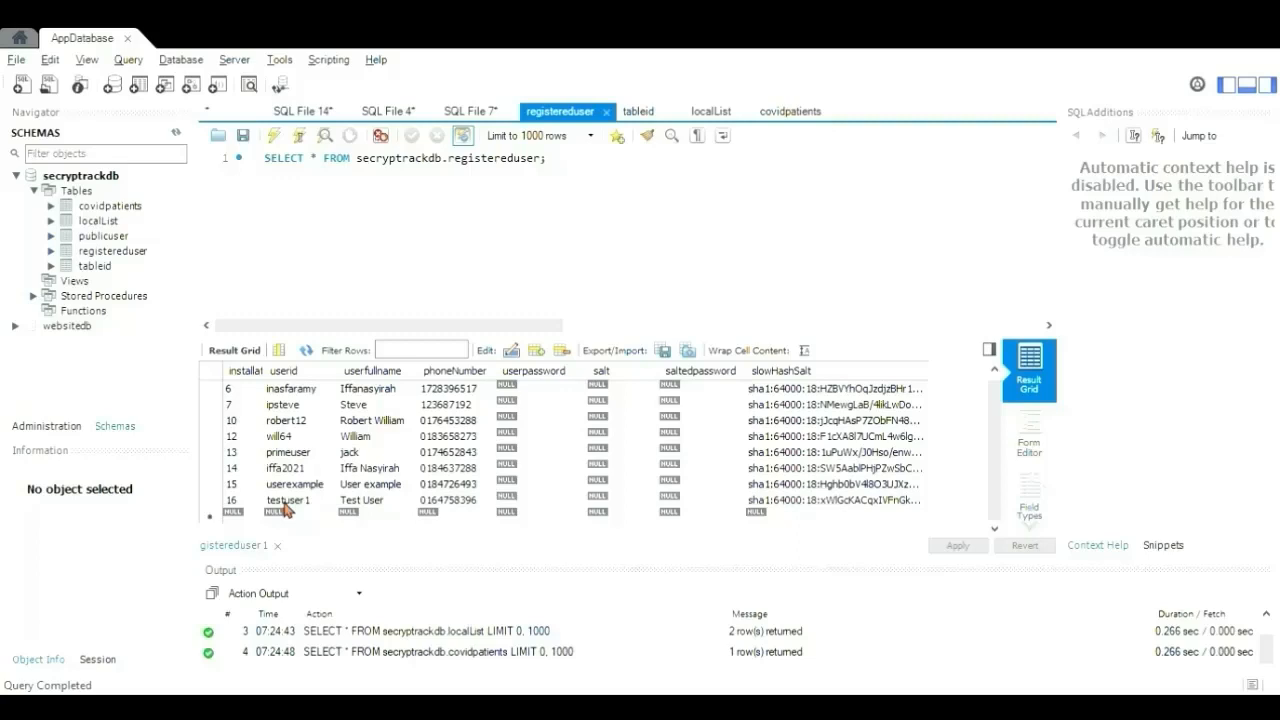
{"action": "mouse_move", "coordinate": [685, 528]}
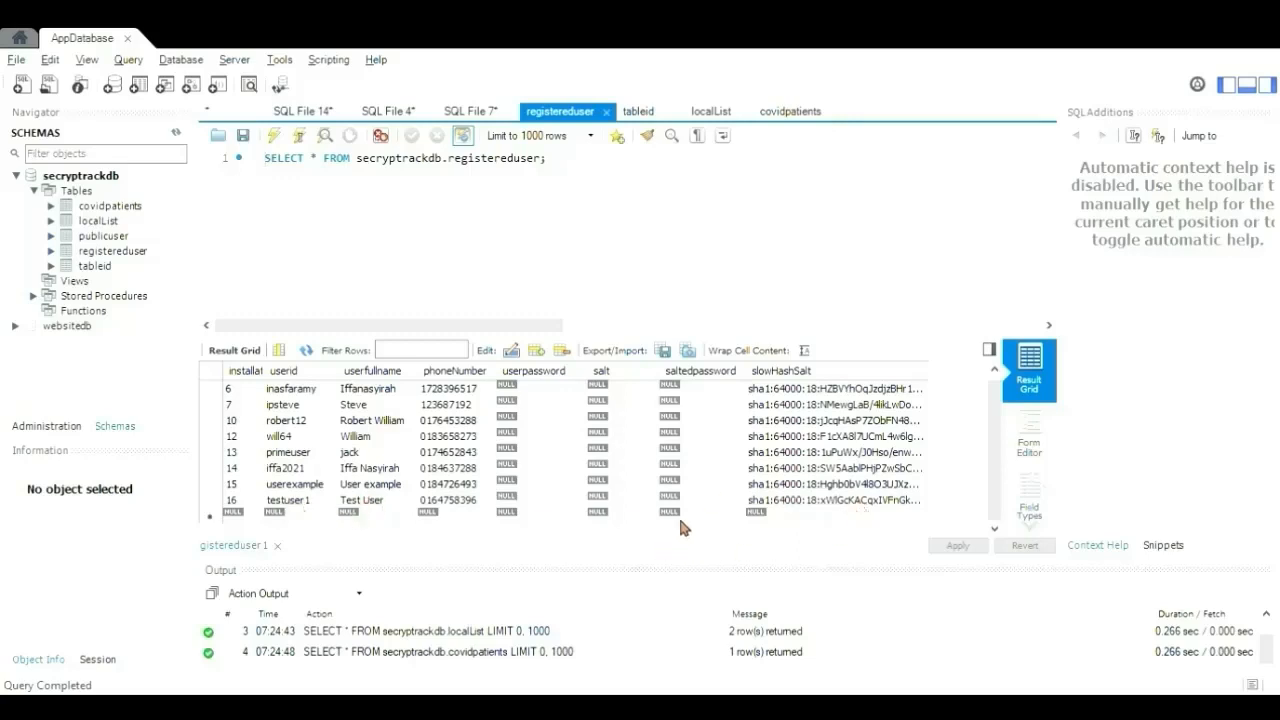
{"action": "mouse_move", "coordinate": [815, 518]}
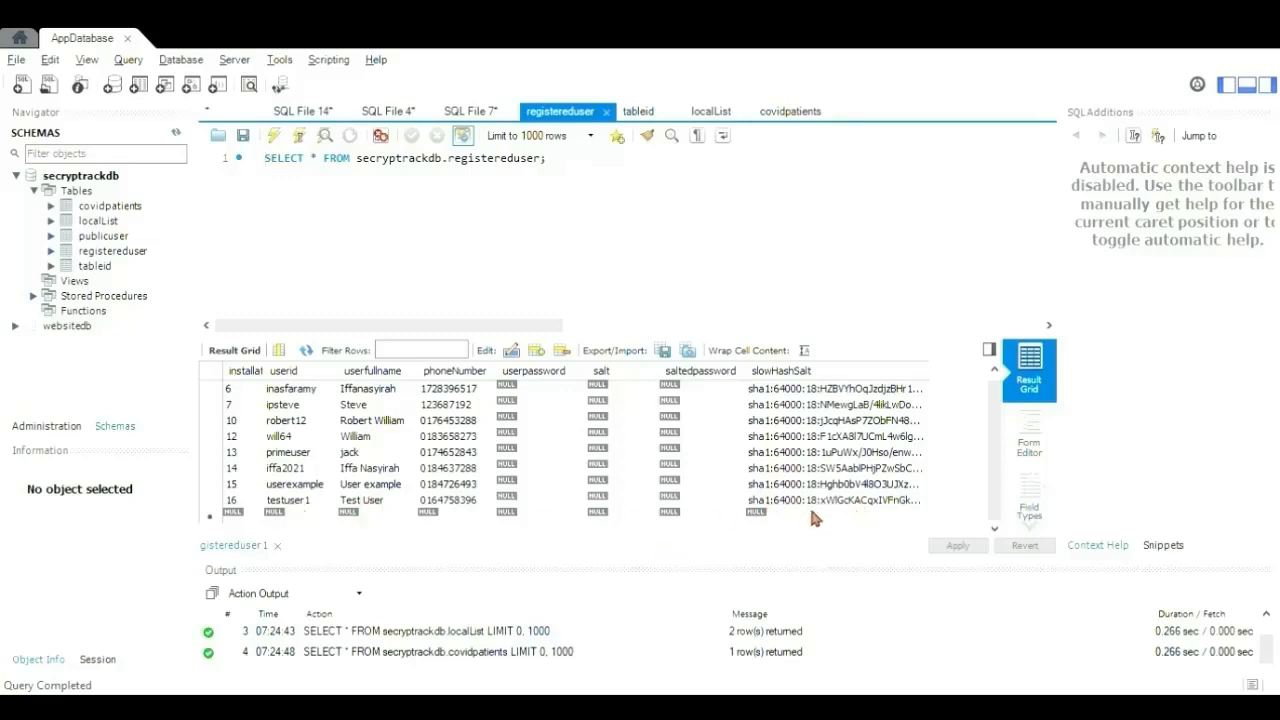
{"action": "mouse_move", "coordinate": [1157, 123]}
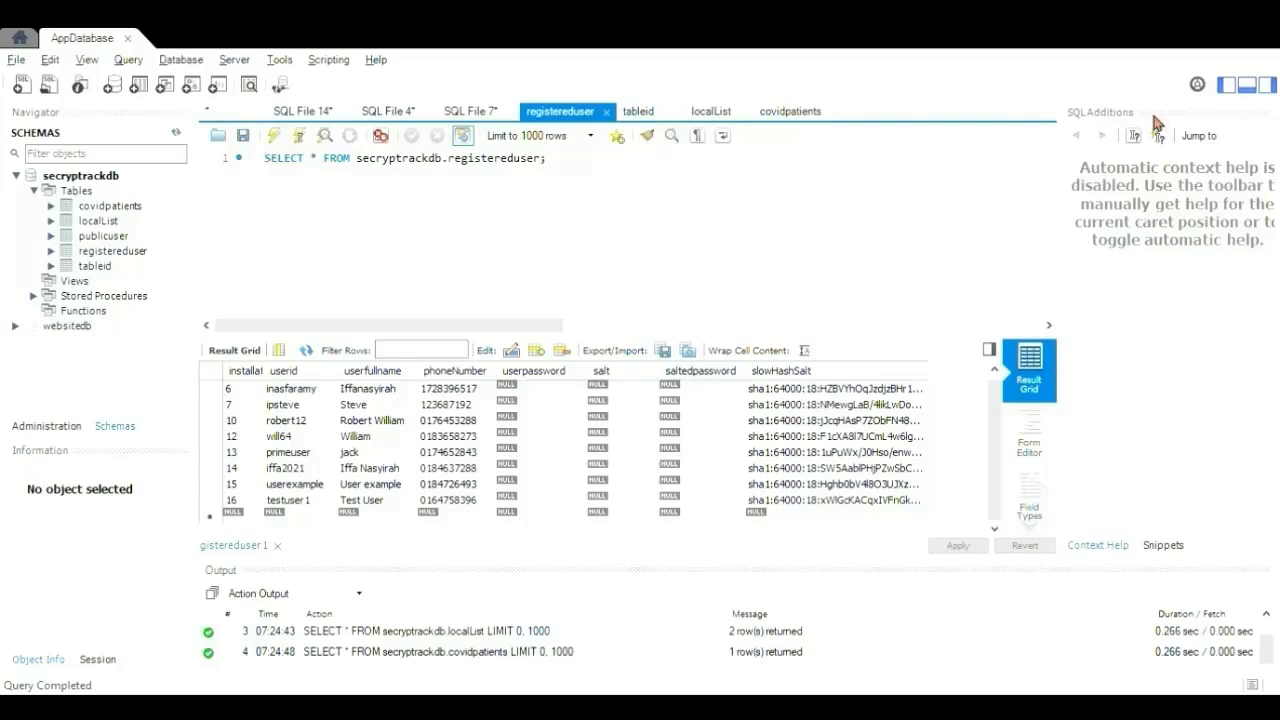
- Review the tableid results for the new testuser1 row, then view the localList results
{"action": "left_click", "coordinate": [637, 111]}
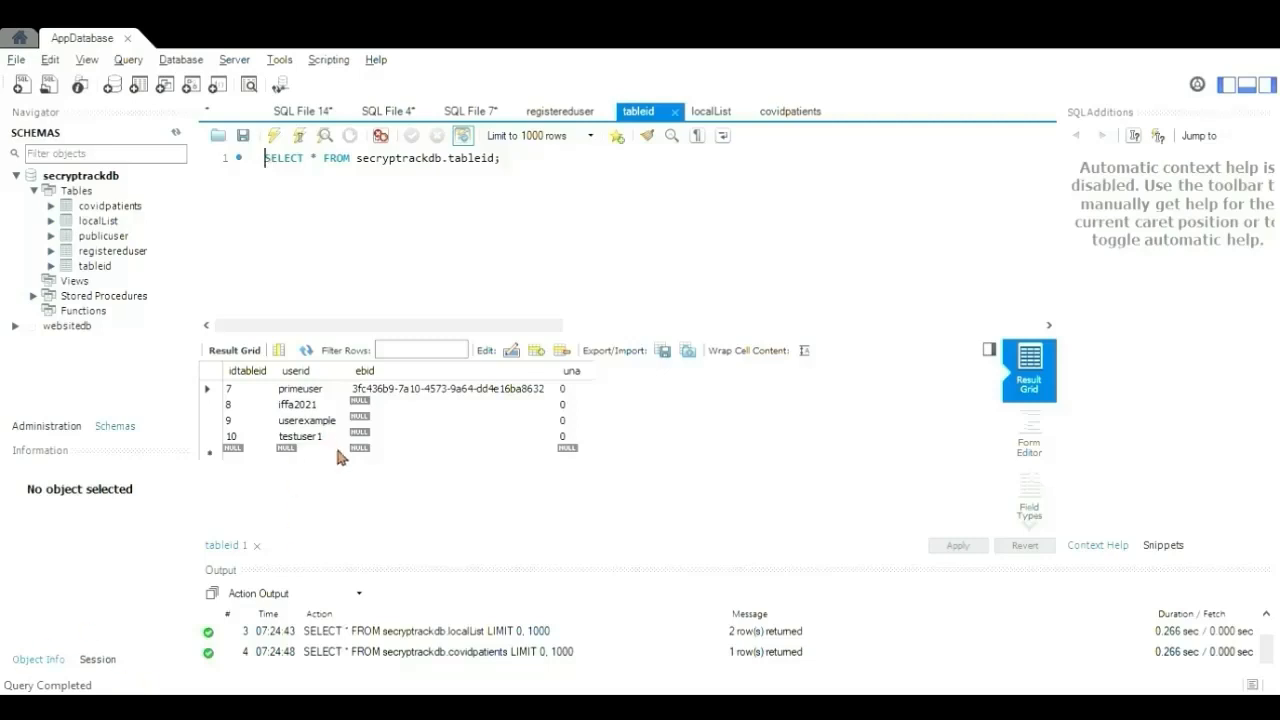
{"action": "mouse_move", "coordinate": [305, 400]}
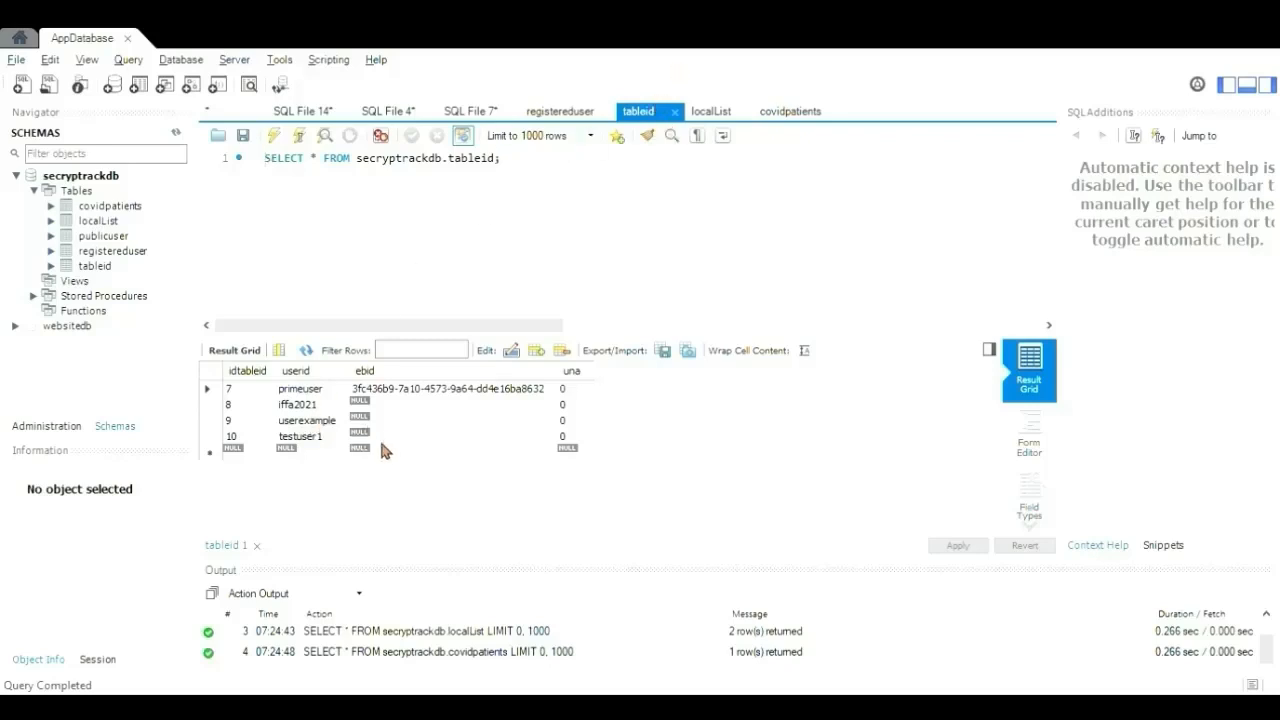
{"action": "mouse_move", "coordinate": [447, 426]}
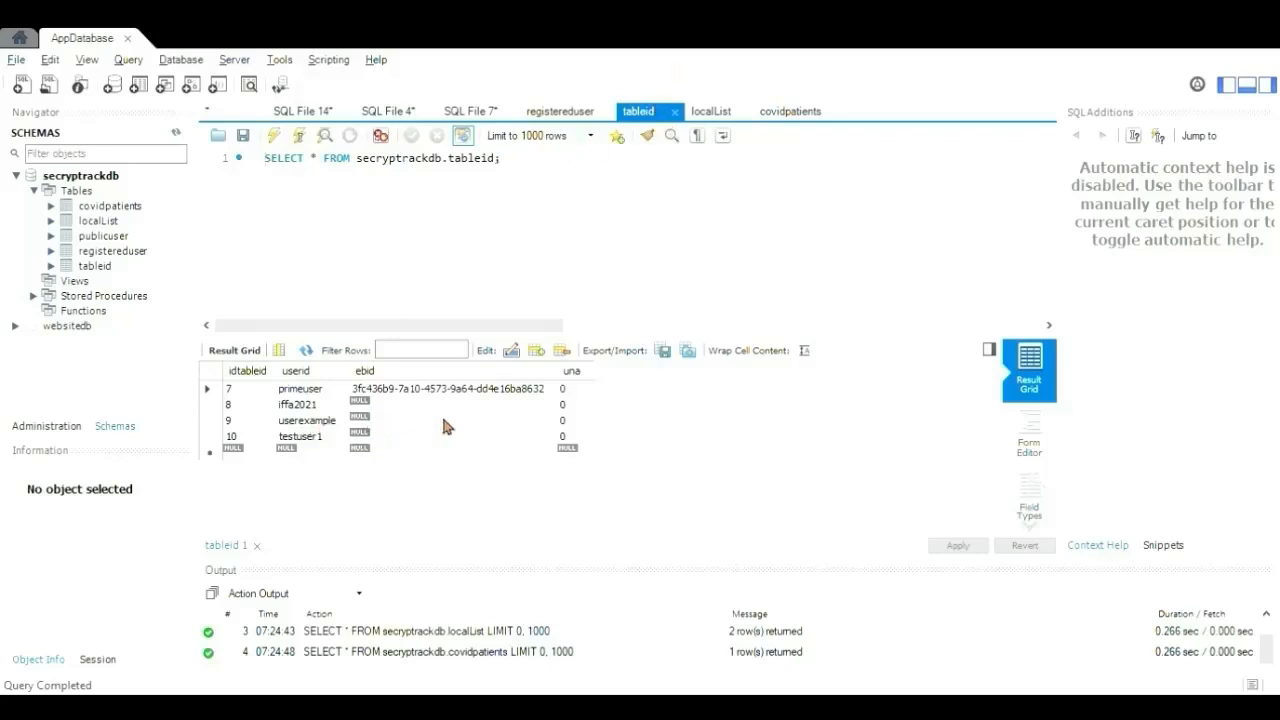
{"action": "mouse_move", "coordinate": [453, 445]}
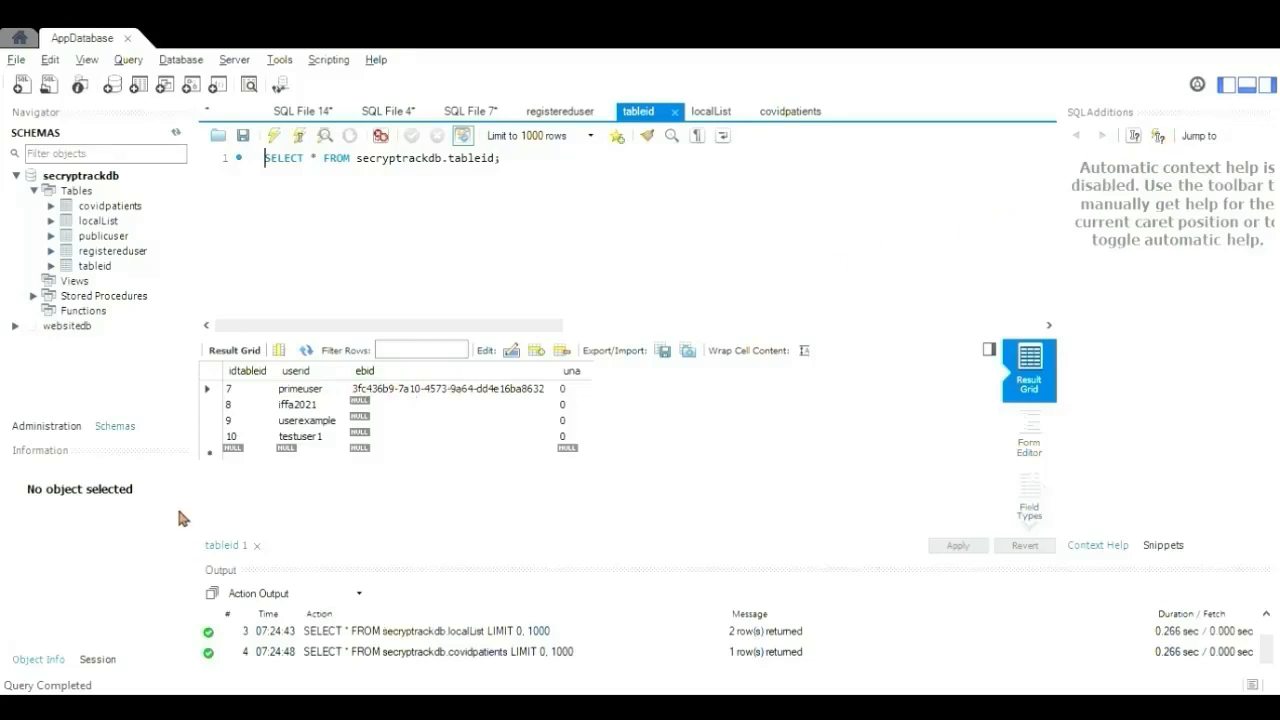
{"action": "left_click", "coordinate": [710, 111]}
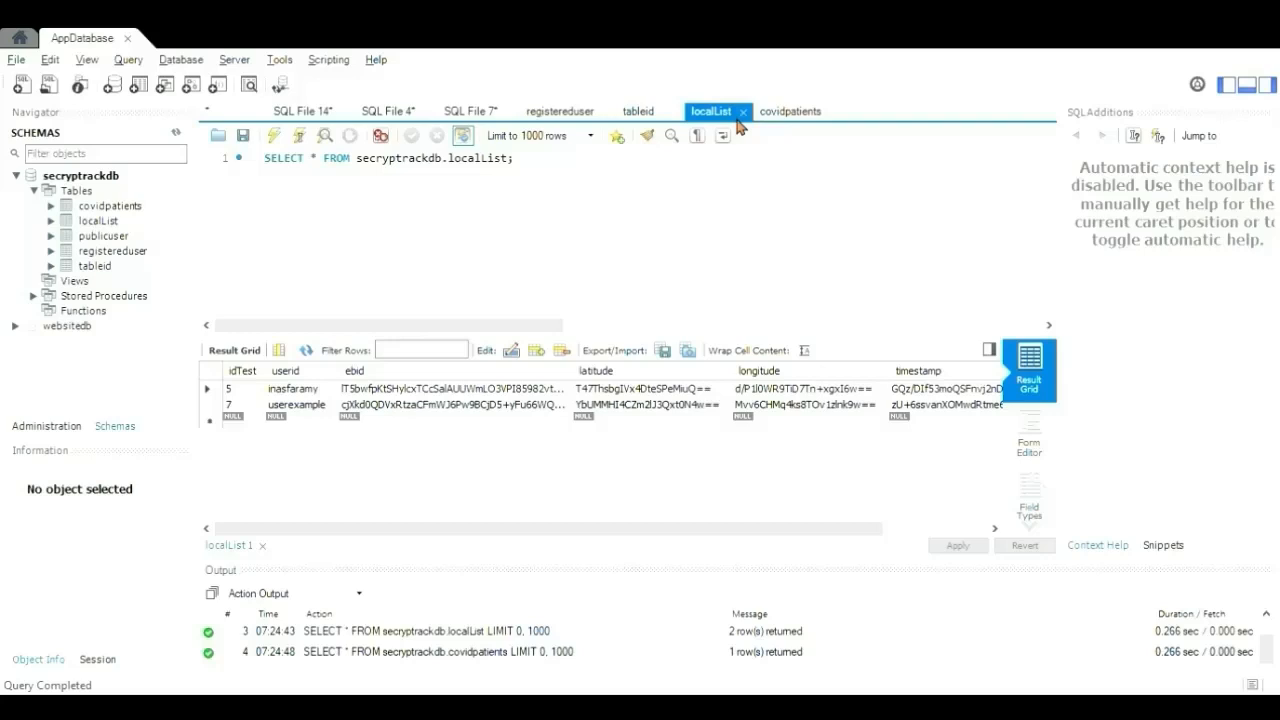
{"action": "mouse_move", "coordinate": [890, 139]}
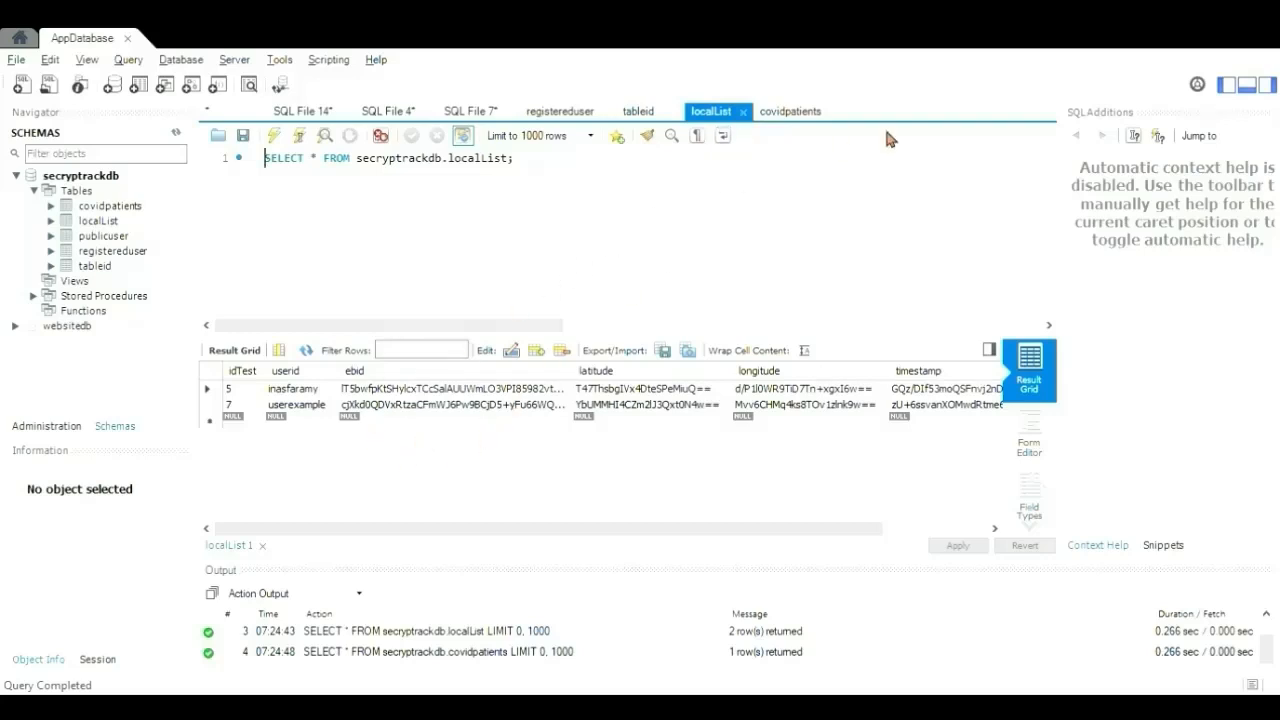
{"action": "mouse_move", "coordinate": [793, 425]}
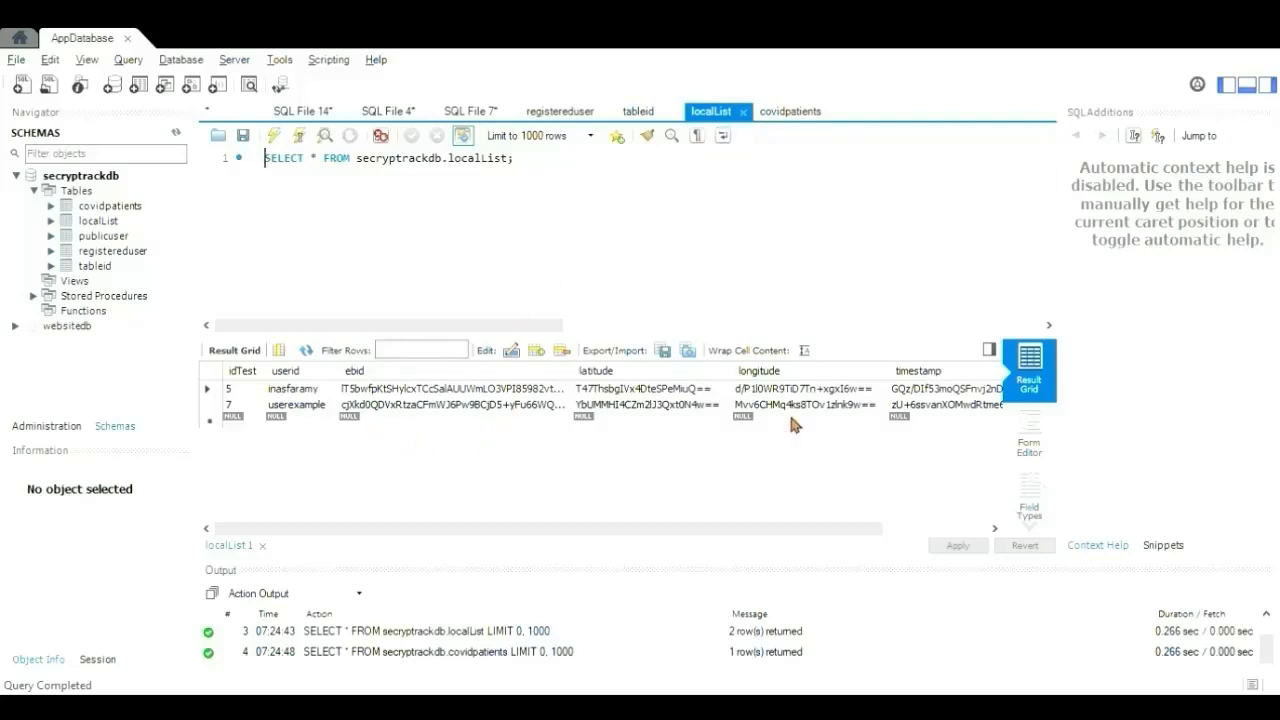
{"action": "mouse_move", "coordinate": [462, 427]}
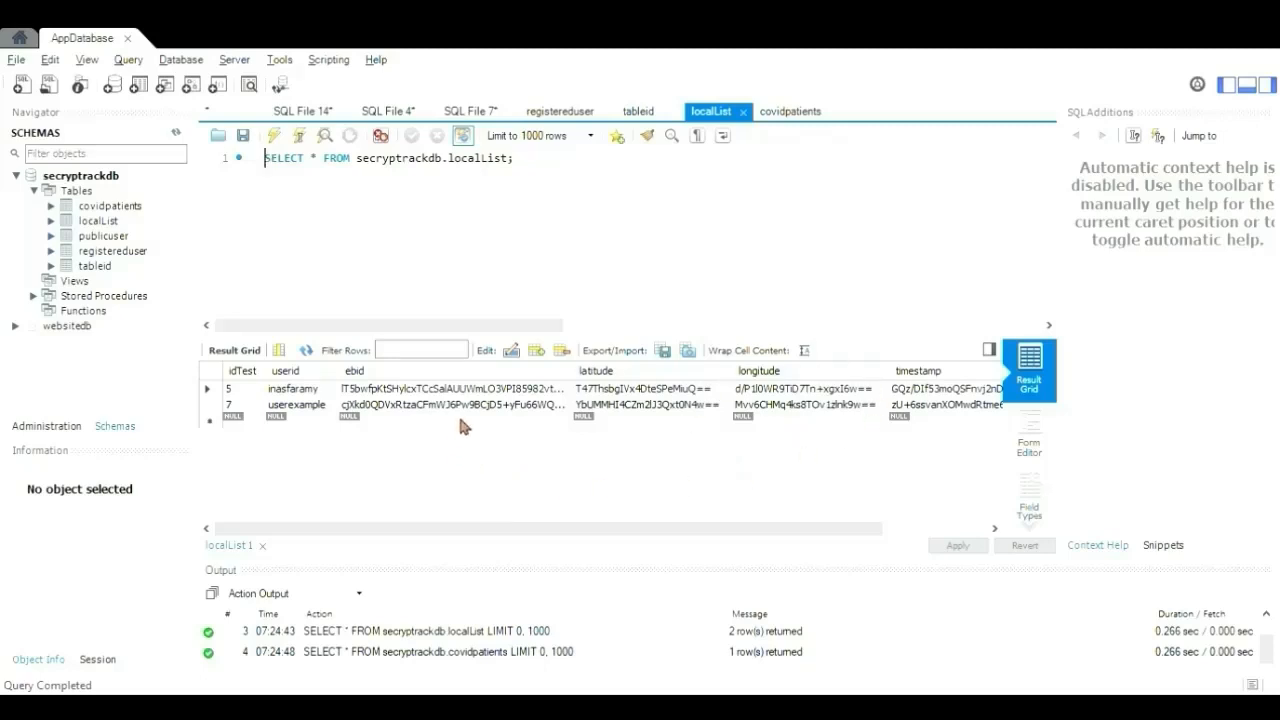
{"action": "mouse_move", "coordinate": [797, 397]}
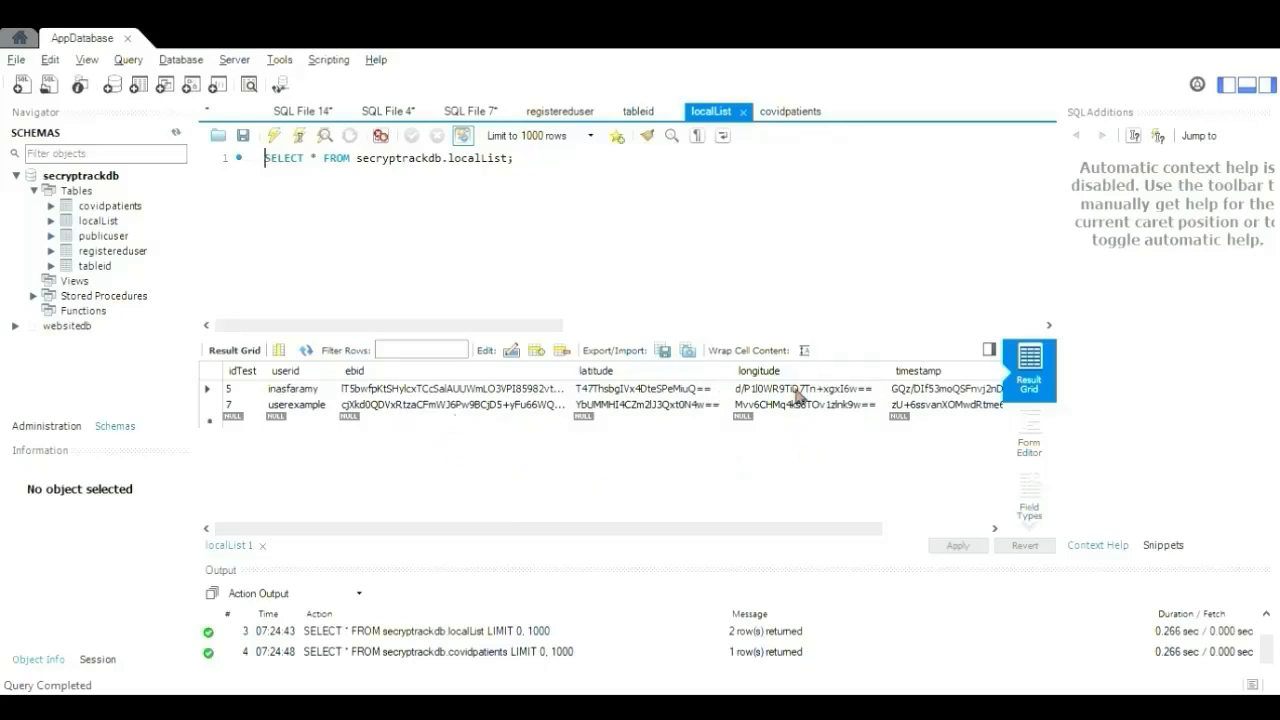
{"action": "mouse_move", "coordinate": [417, 448]}
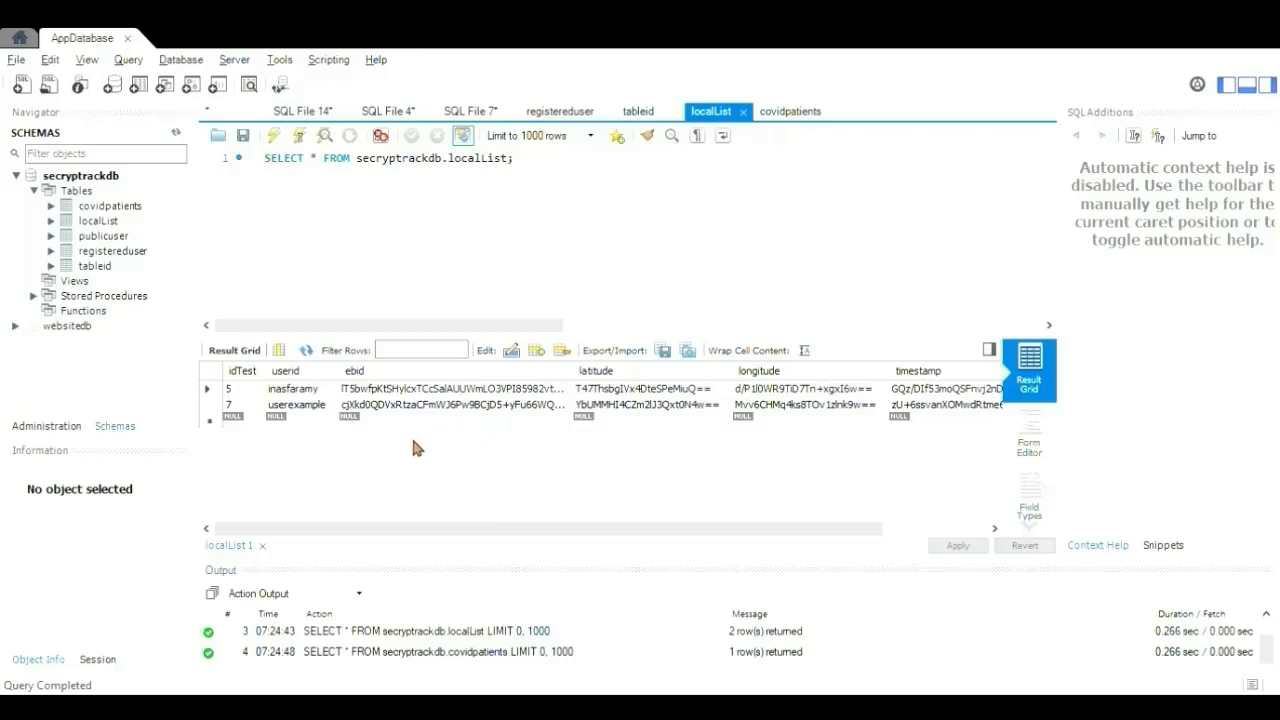
{"action": "mouse_move", "coordinate": [899, 245]}
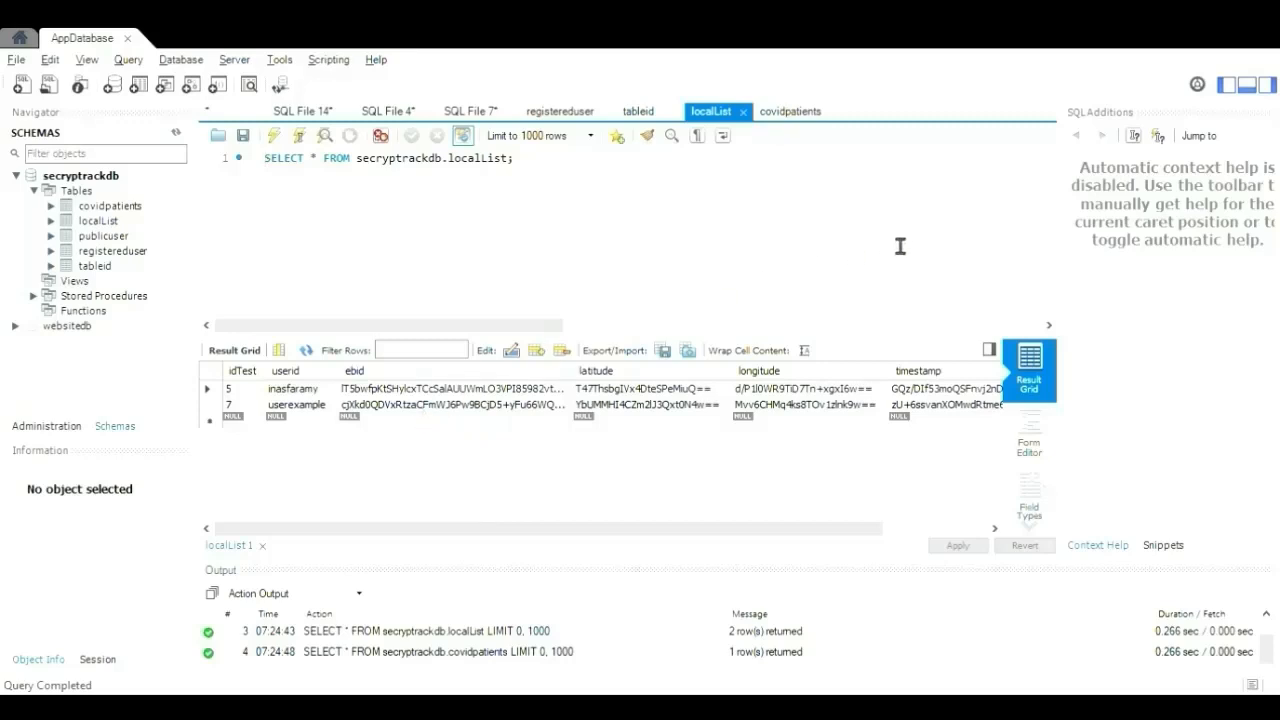
- Check covidpatients for userexample diagnosed 2021-06-24, then sign in to the SECTRA web portal
{"action": "left_click", "coordinate": [791, 111]}
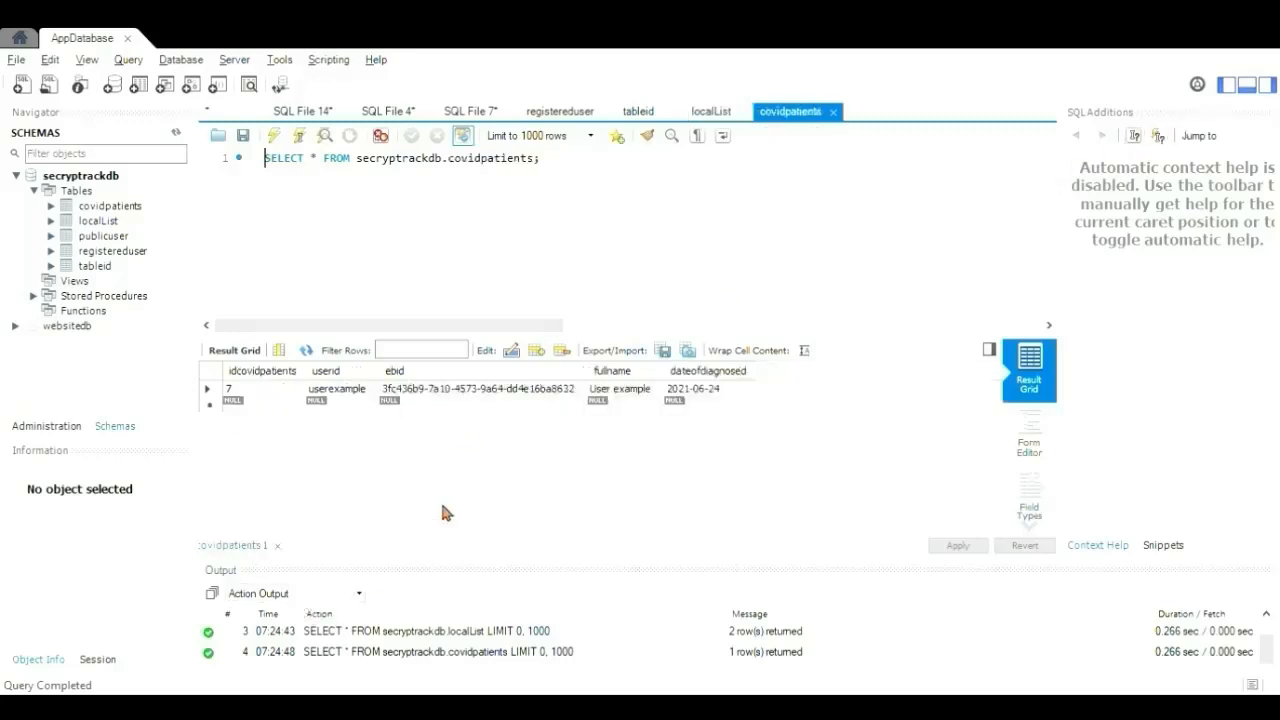
{"action": "mouse_move", "coordinate": [489, 423]}
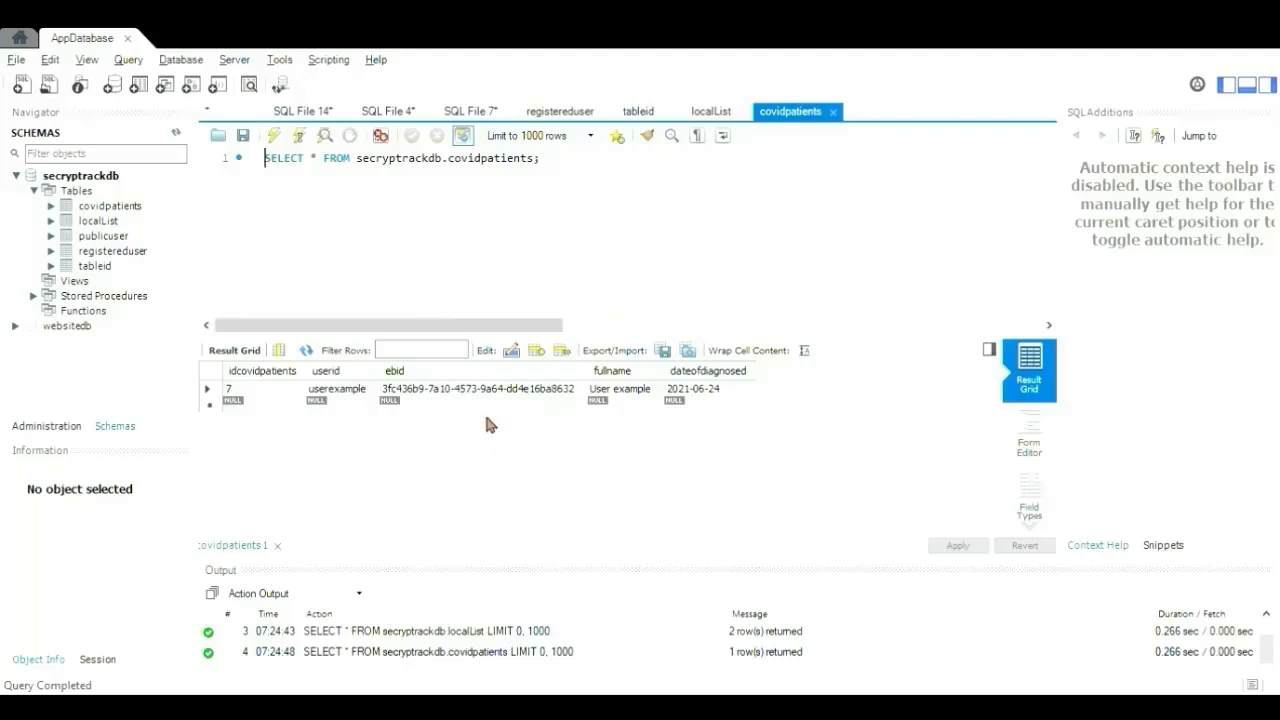
{"action": "mouse_move", "coordinate": [800, 478]}
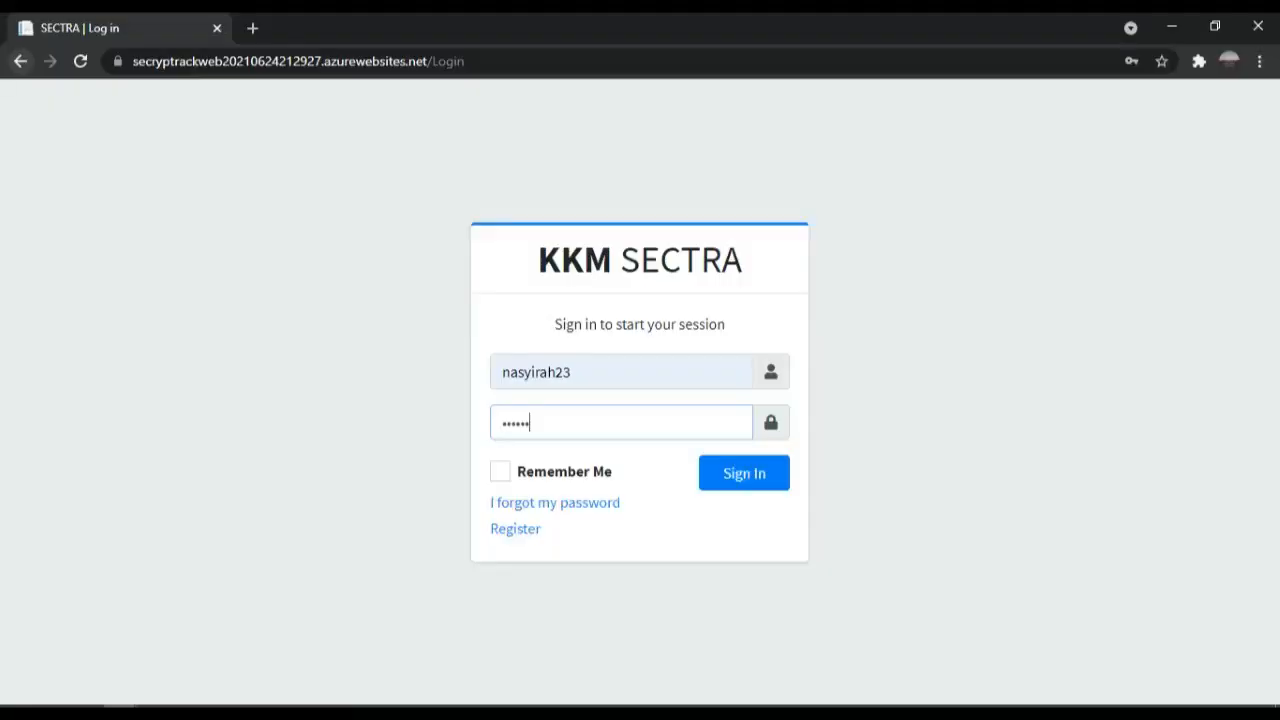
{"action": "left_click", "coordinate": [743, 472]}
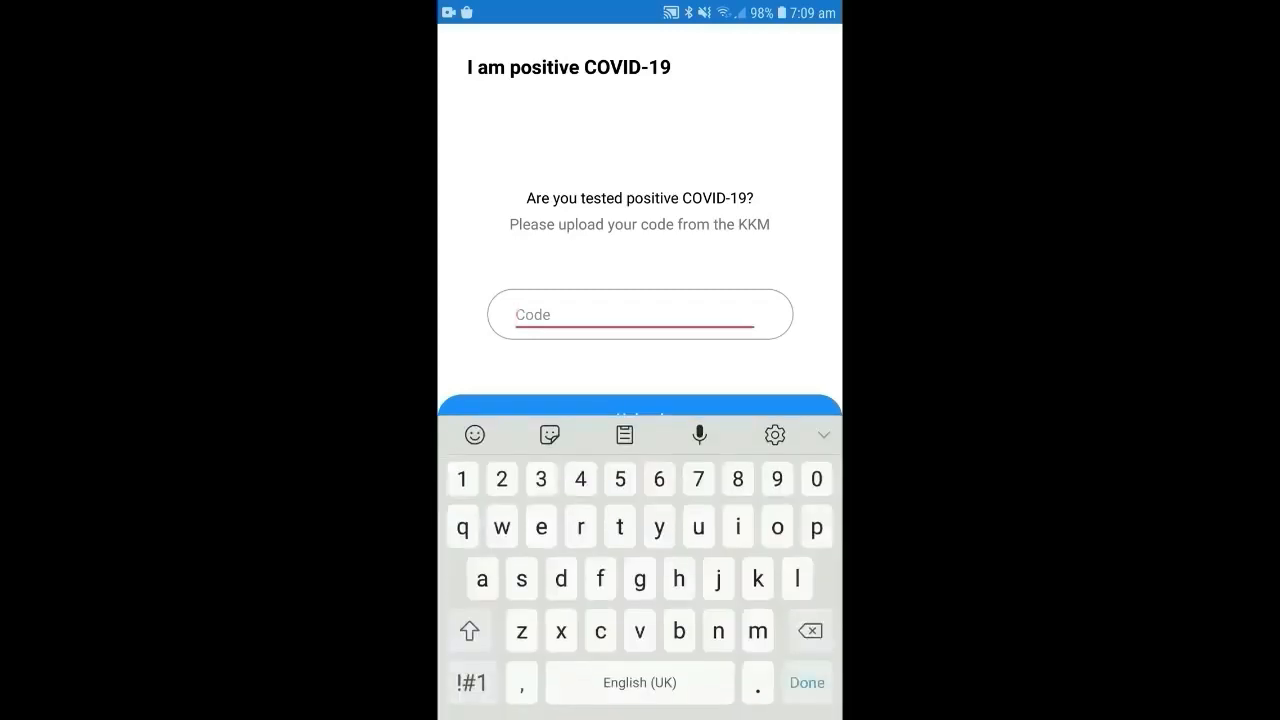
- Enter the KKM code 'kkmuser' and upload it
{"action": "type", "text": "kkmuser"}
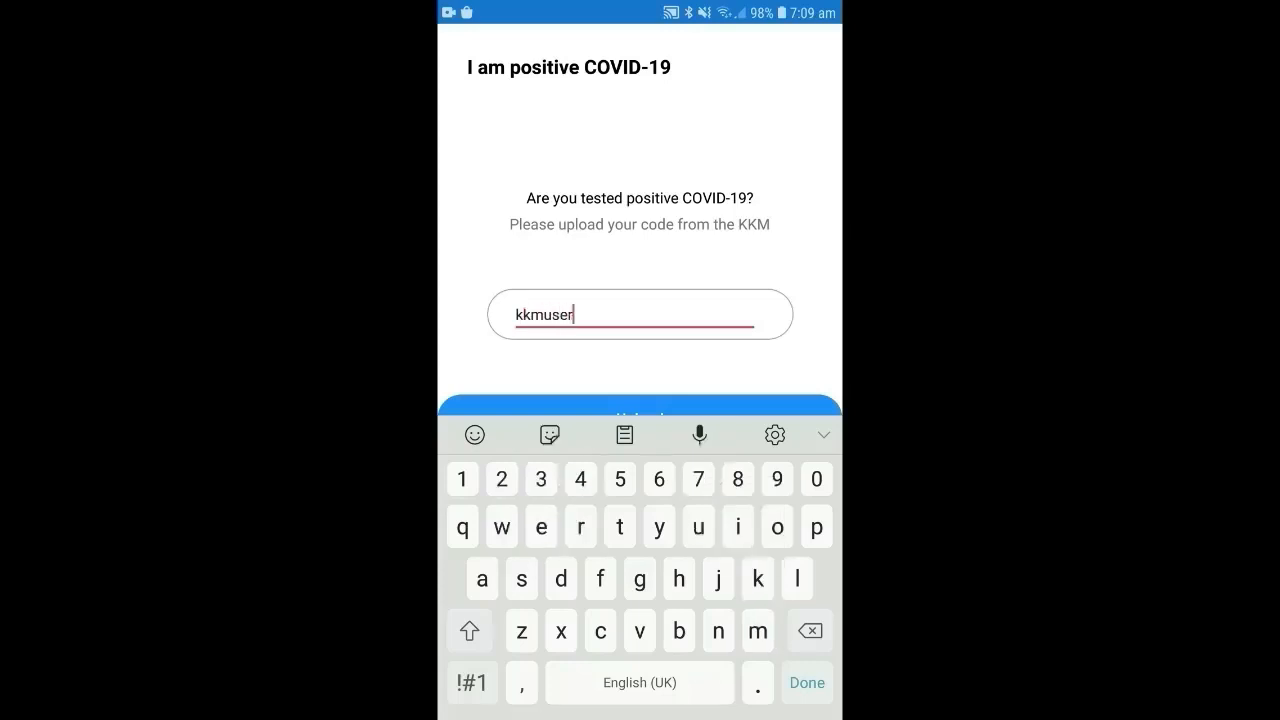
{"action": "left_click", "coordinate": [806, 682]}
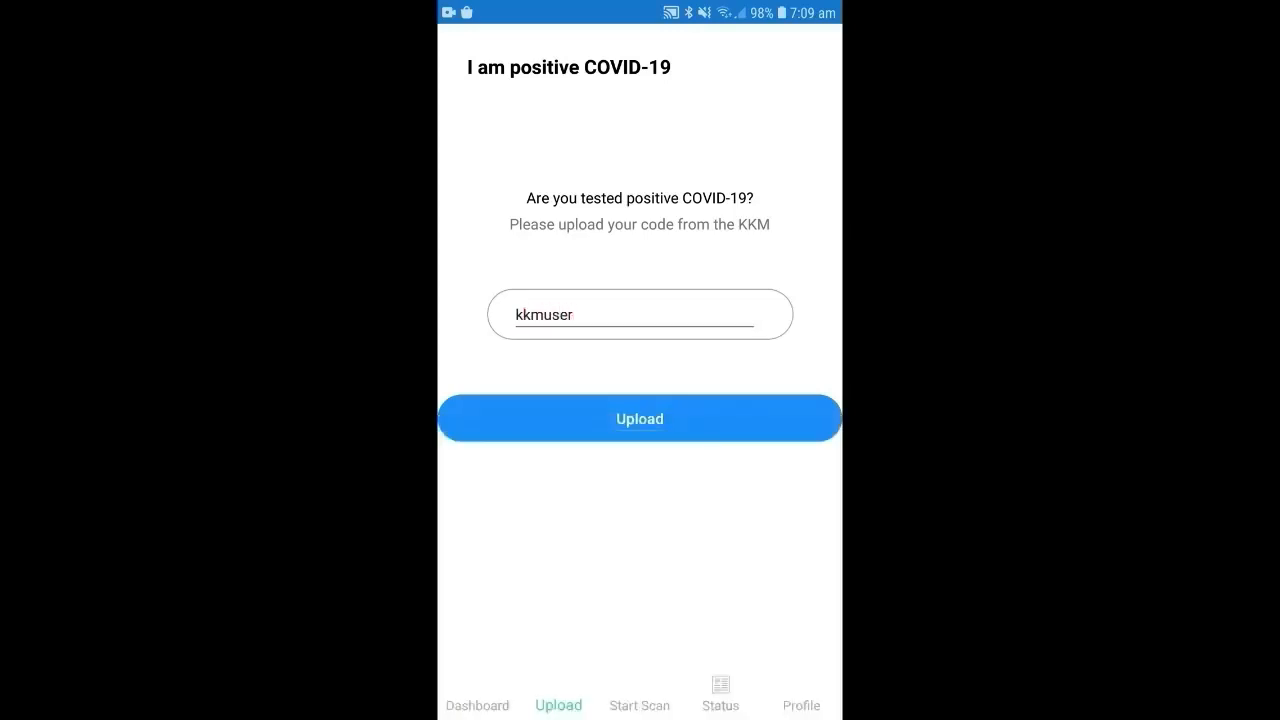
{"action": "left_click", "coordinate": [639, 418]}
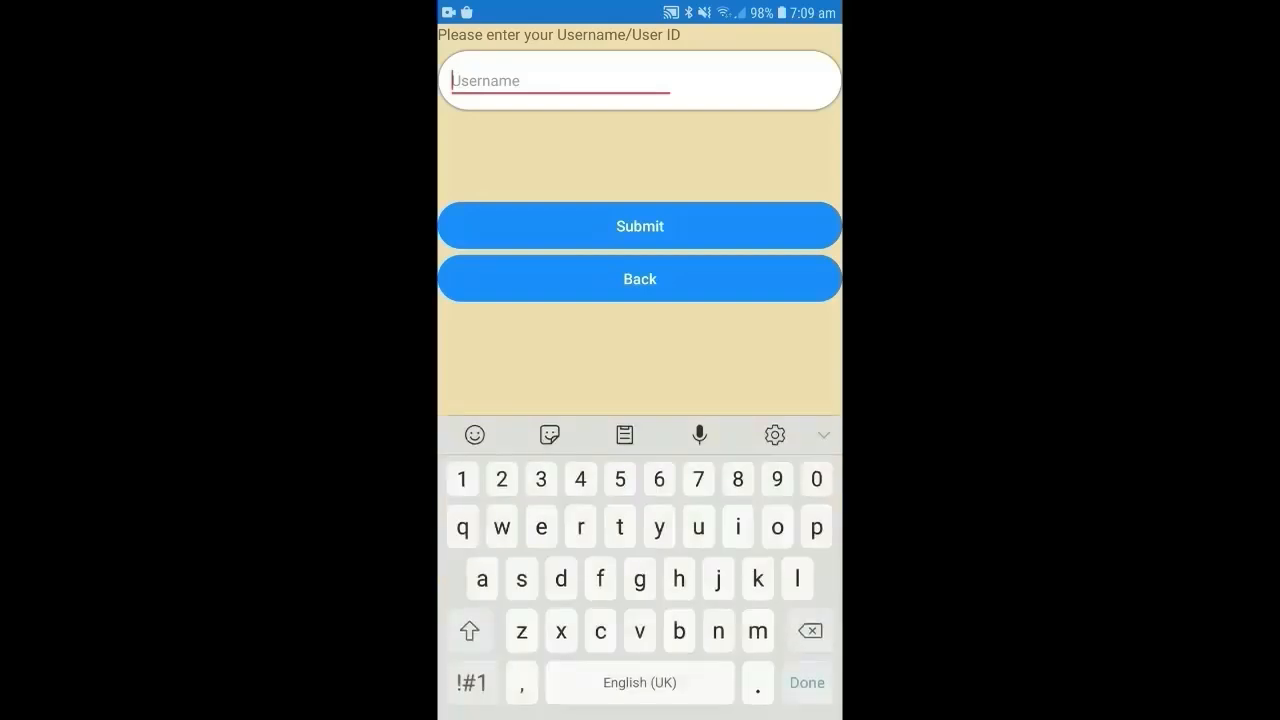
- Fill in 'testuser1' as the username to report
{"action": "type", "text": "js"}
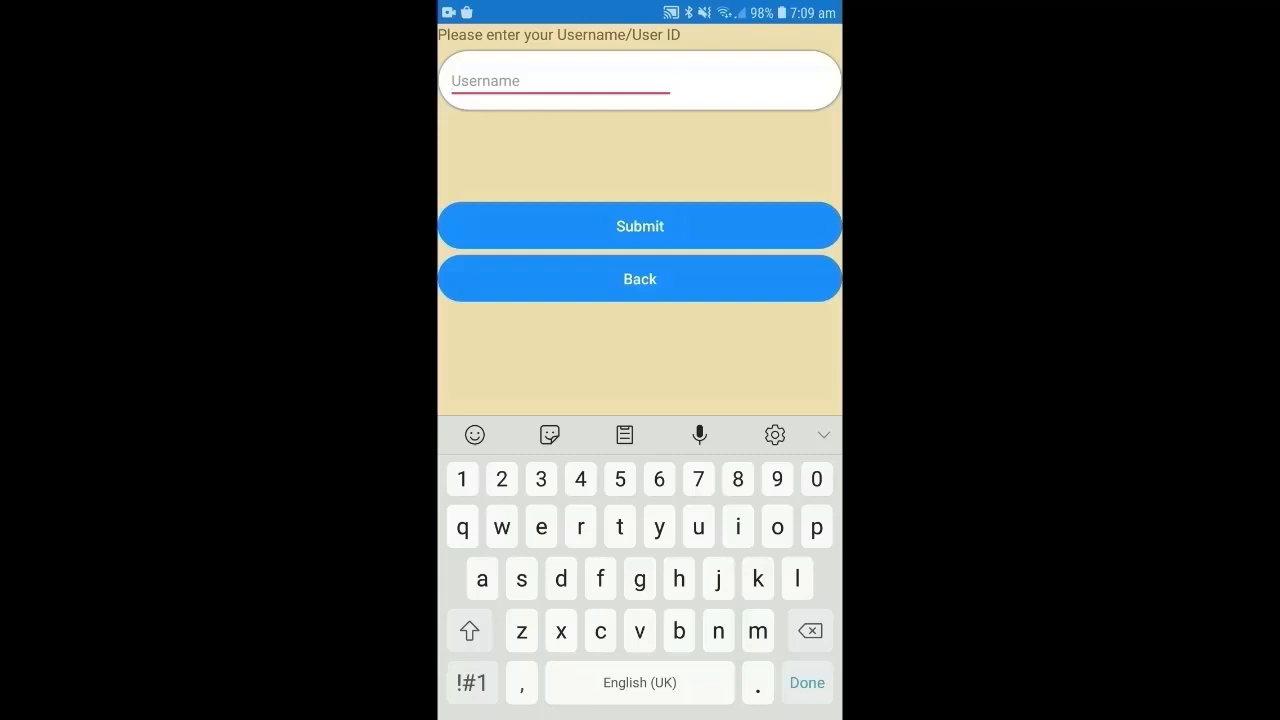
{"action": "type", "text": "test"}
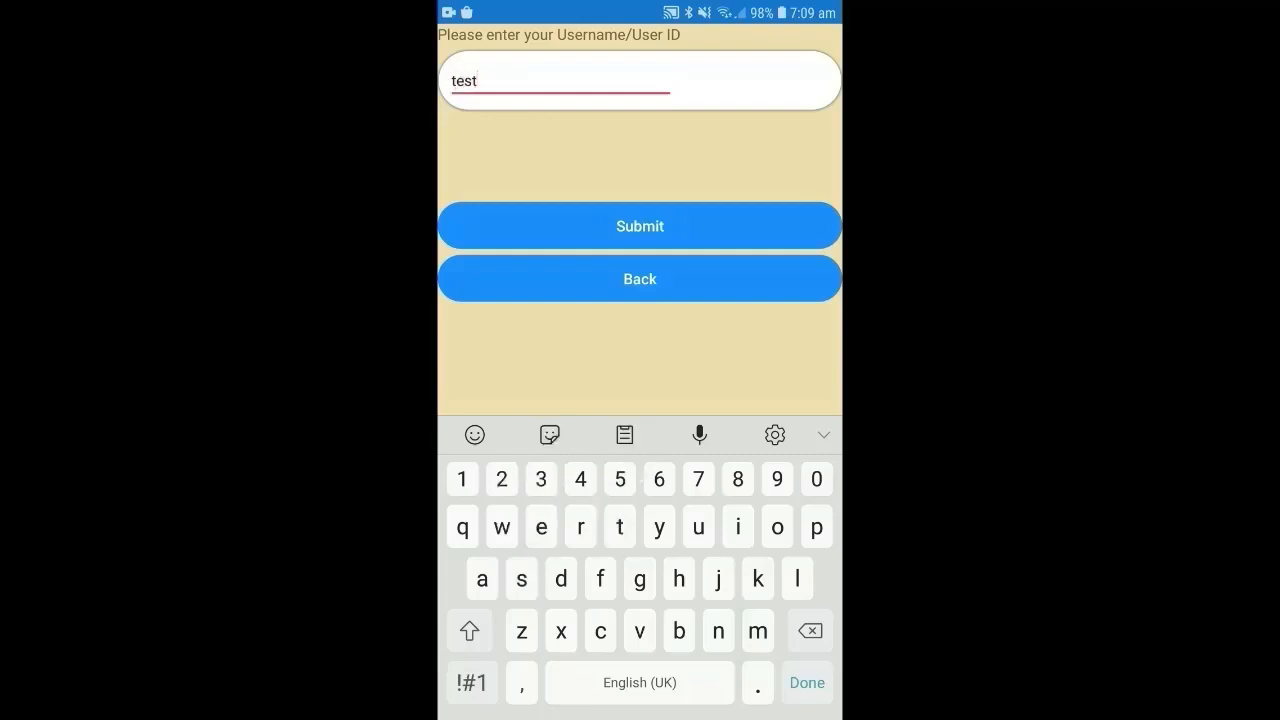
{"action": "type", "text": "user1"}
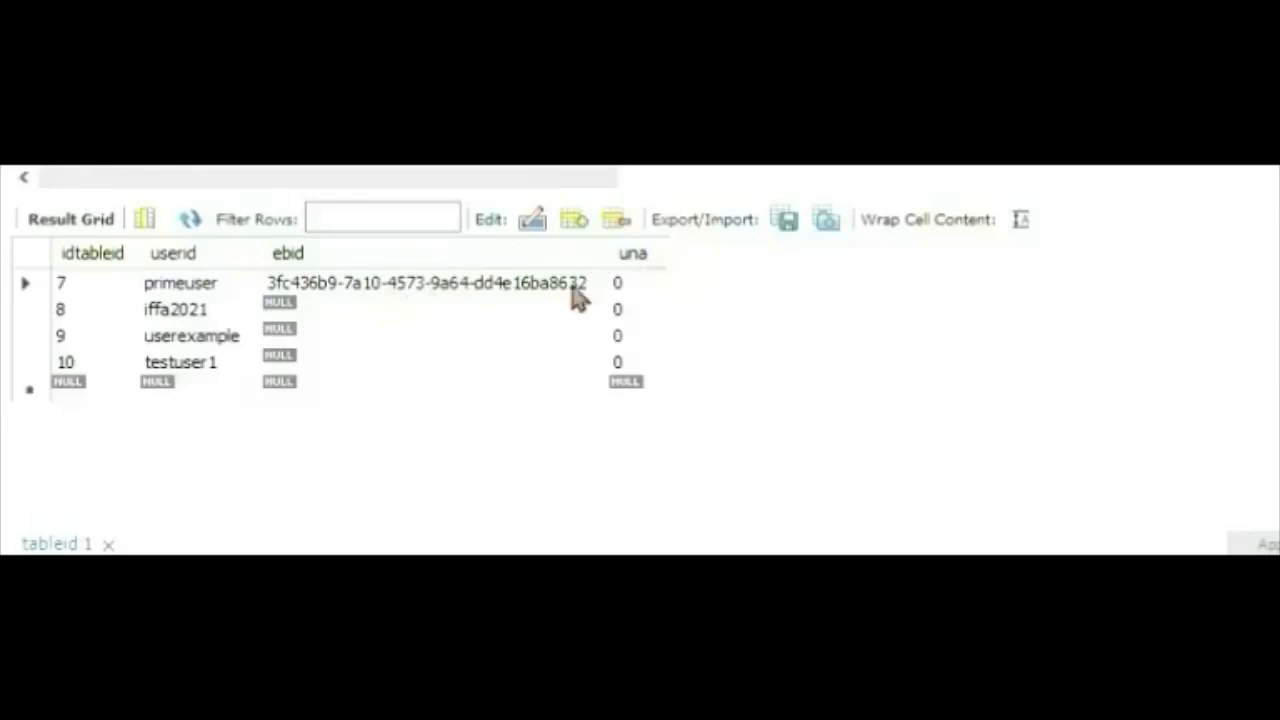
{"action": "mouse_move", "coordinate": [660, 295]}
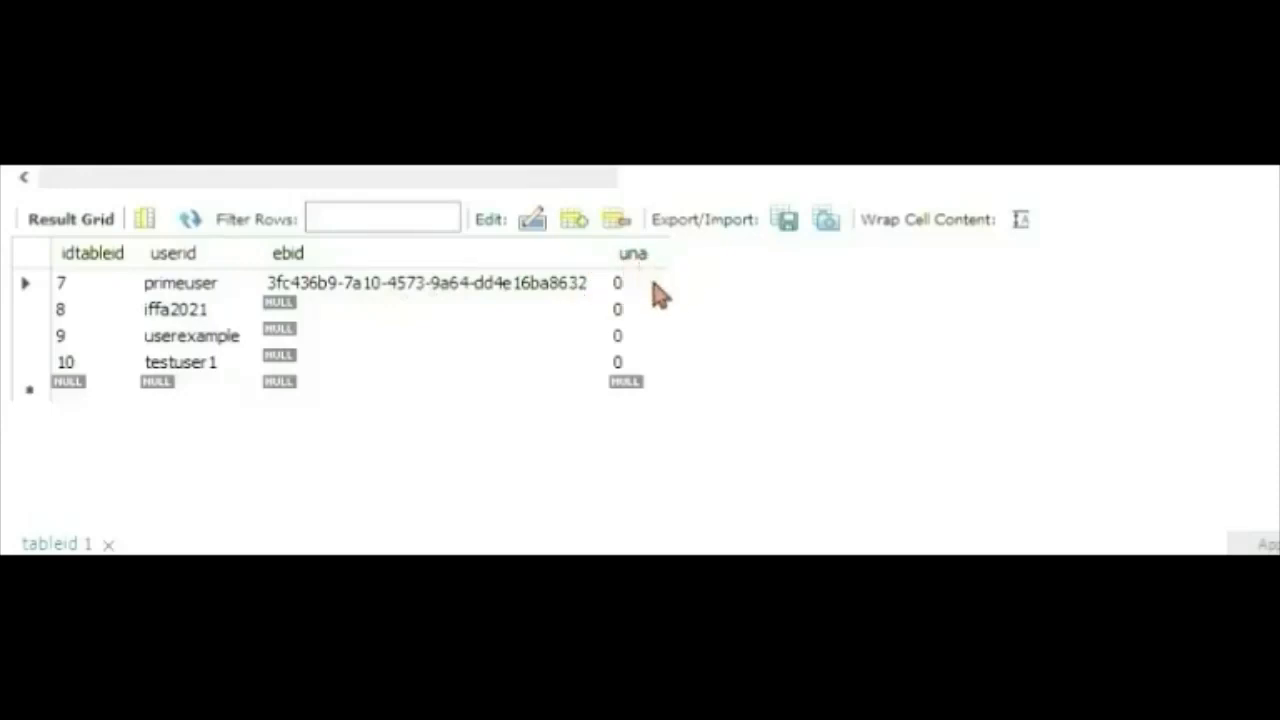
{"action": "mouse_move", "coordinate": [645, 298]}
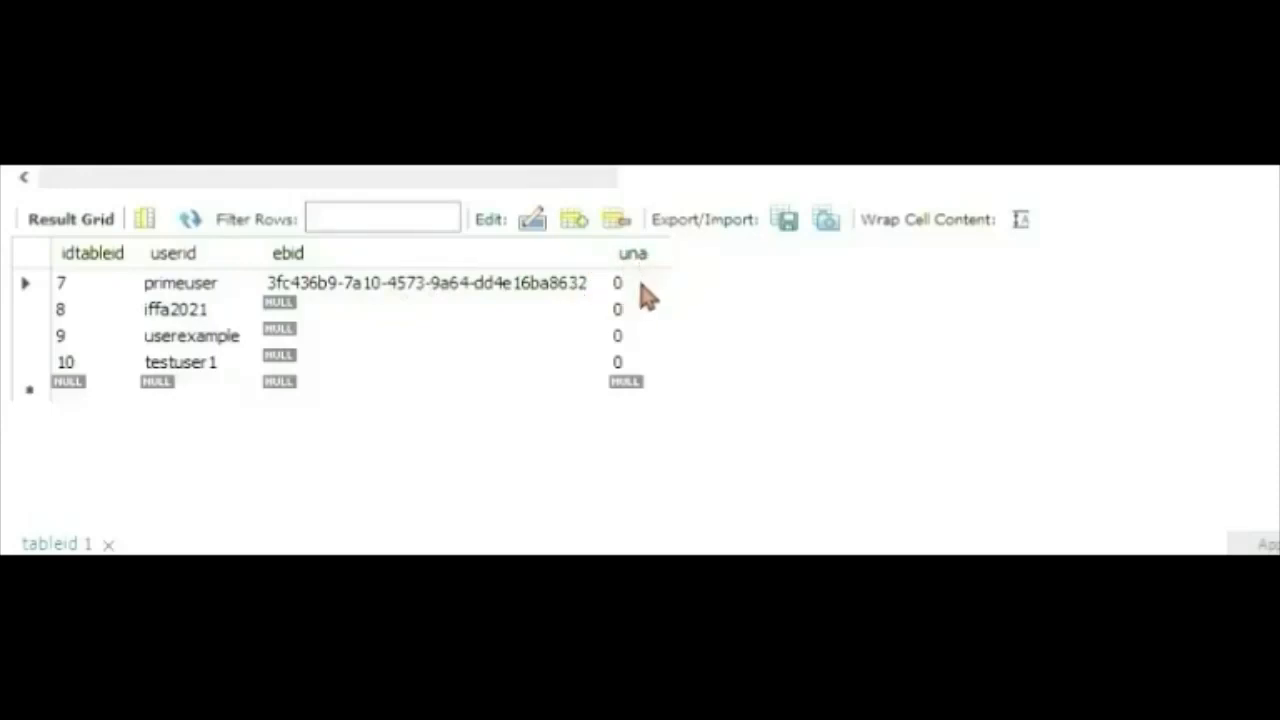
{"action": "mouse_move", "coordinate": [625, 295]}
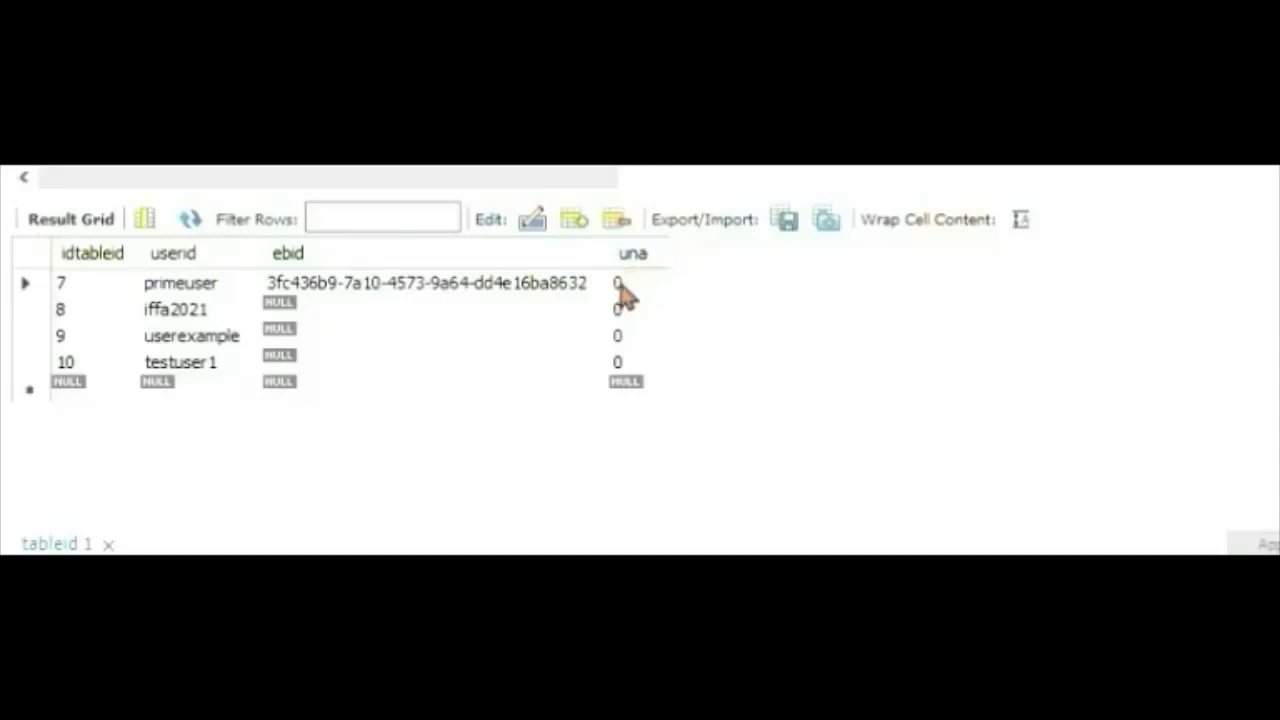
{"action": "mouse_move", "coordinate": [700, 310]}
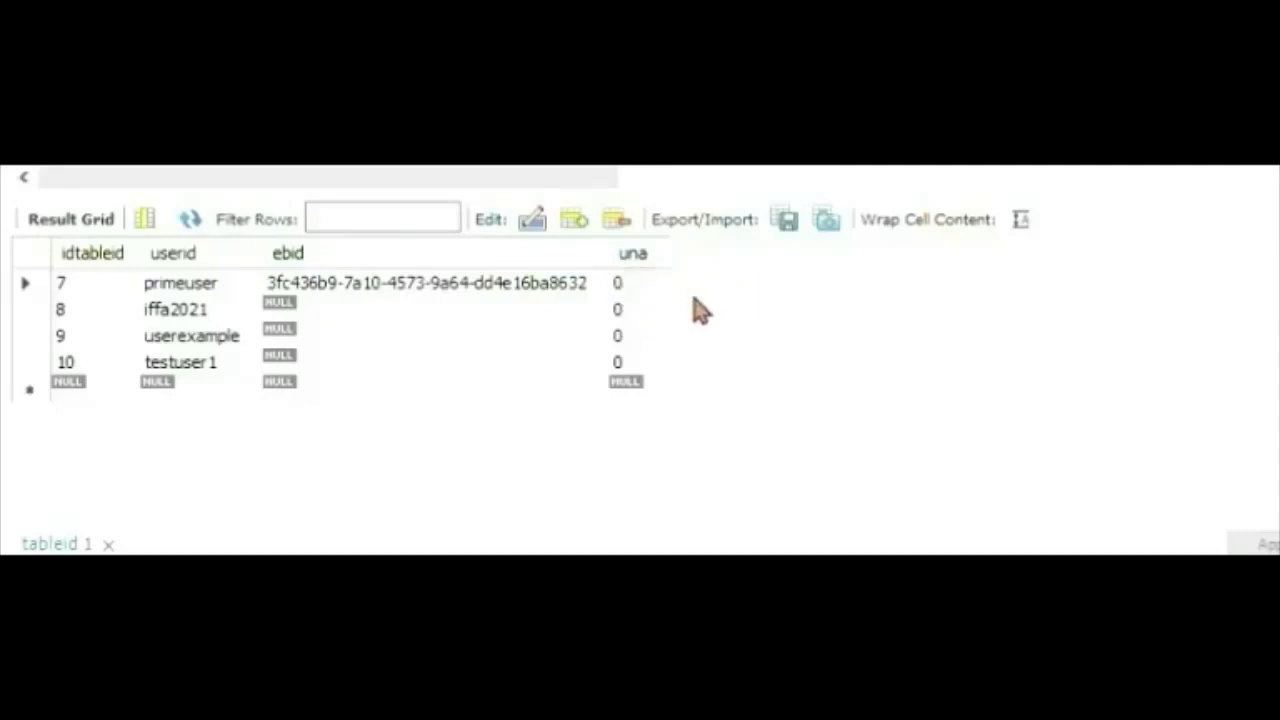
{"action": "mouse_move", "coordinate": [668, 298]}
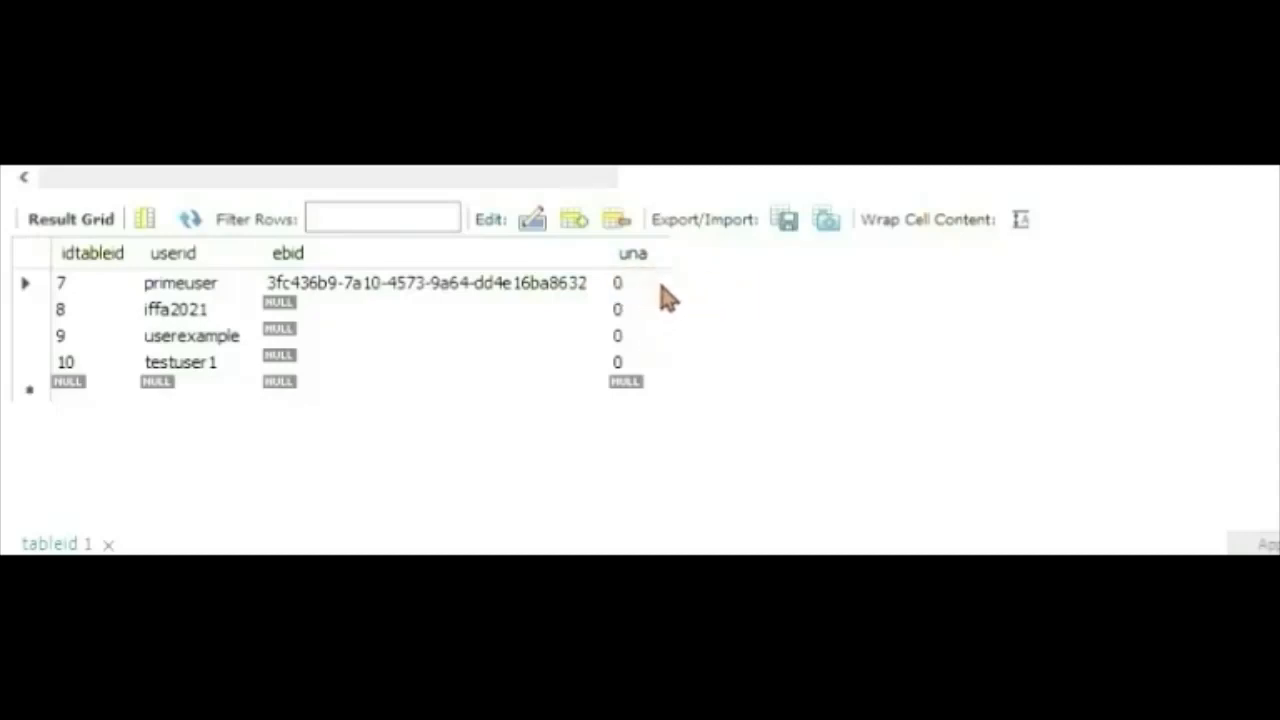
{"action": "mouse_move", "coordinate": [640, 295]}
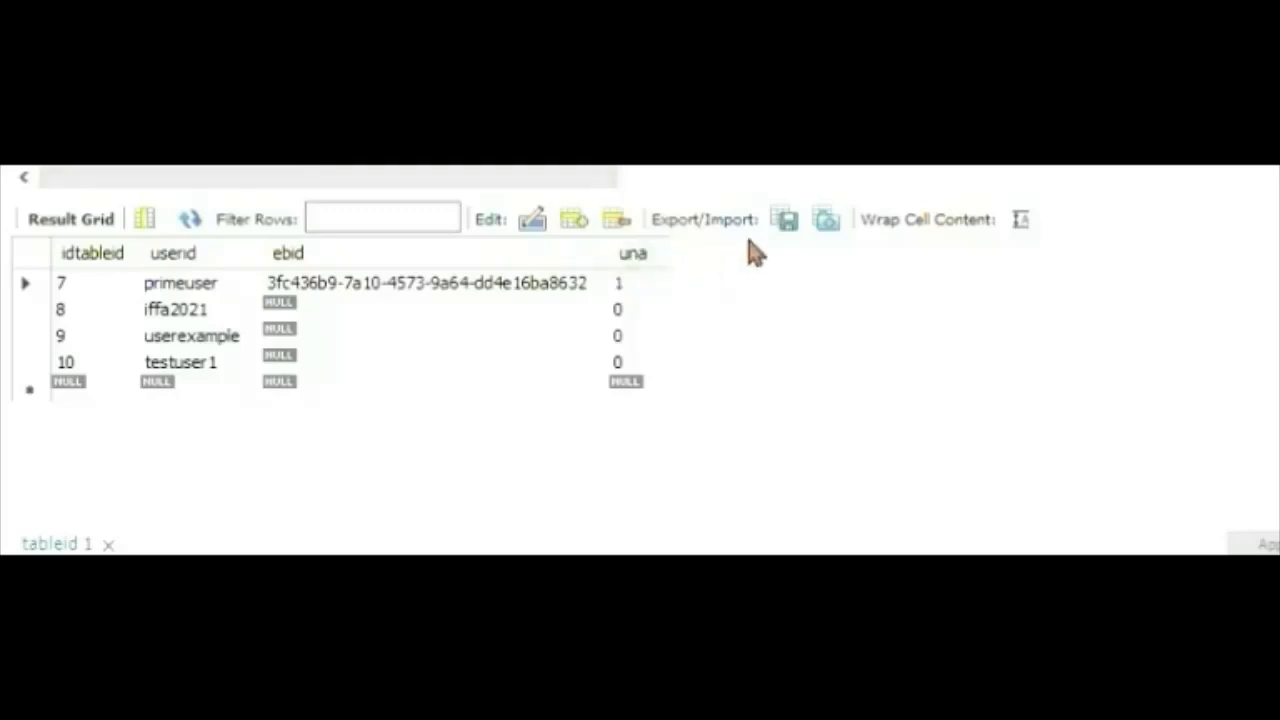
{"action": "mouse_move", "coordinate": [755, 253]}
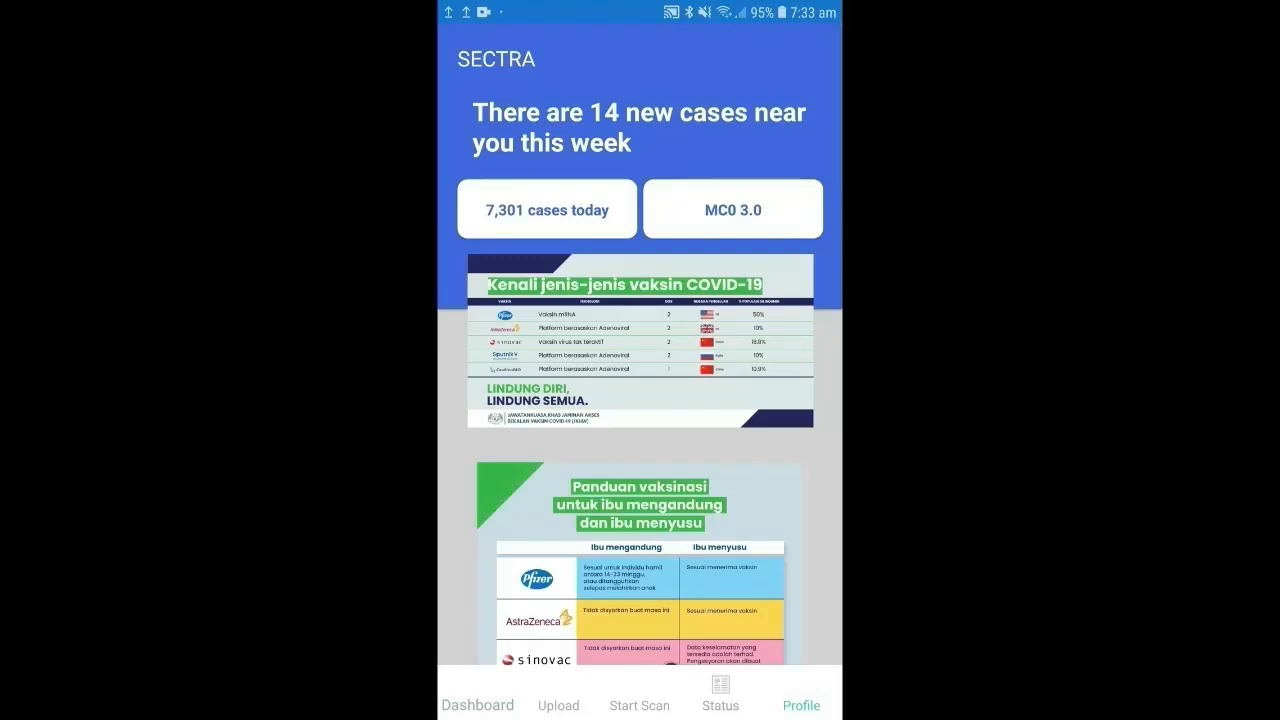
- Confirm the primeuser account on the Profile page, then switch to Status
{"action": "left_click", "coordinate": [801, 695]}
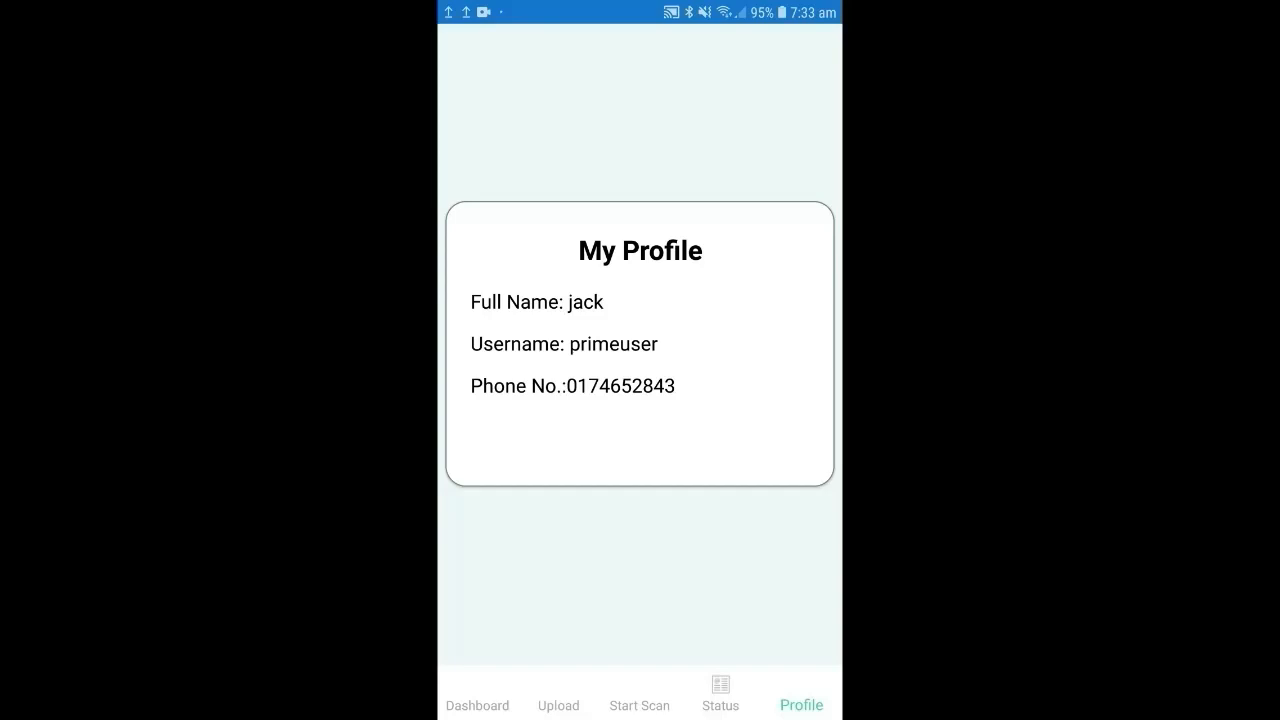
{"action": "left_click", "coordinate": [719, 690]}
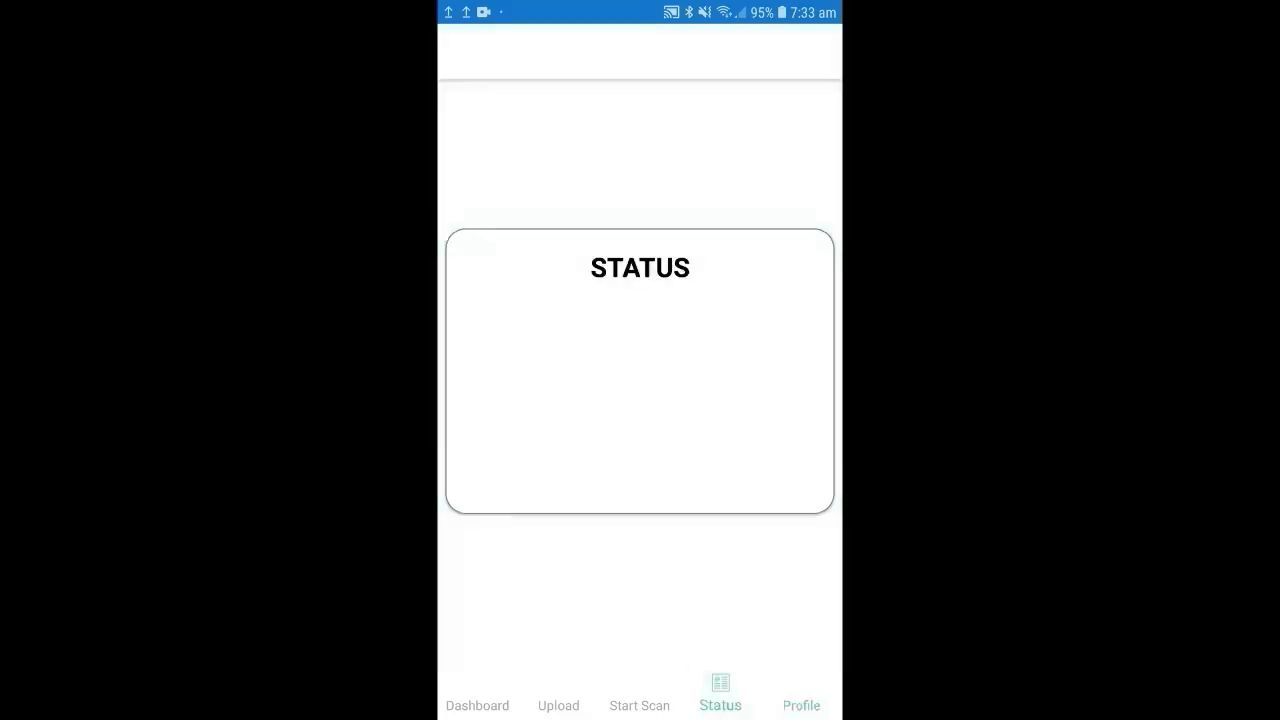